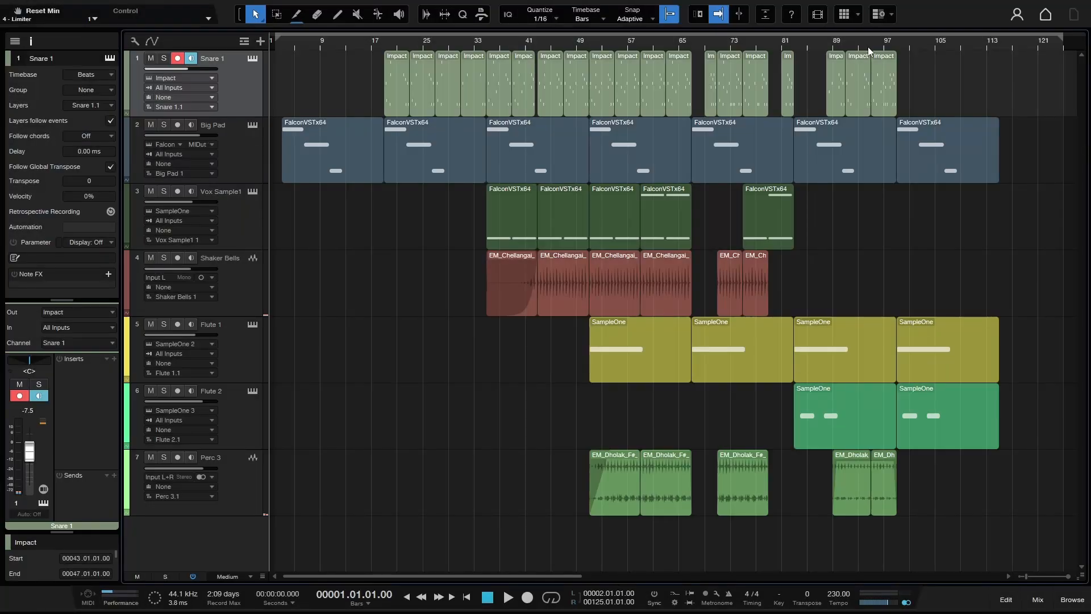
pyautogui.moveTo(362, 248)
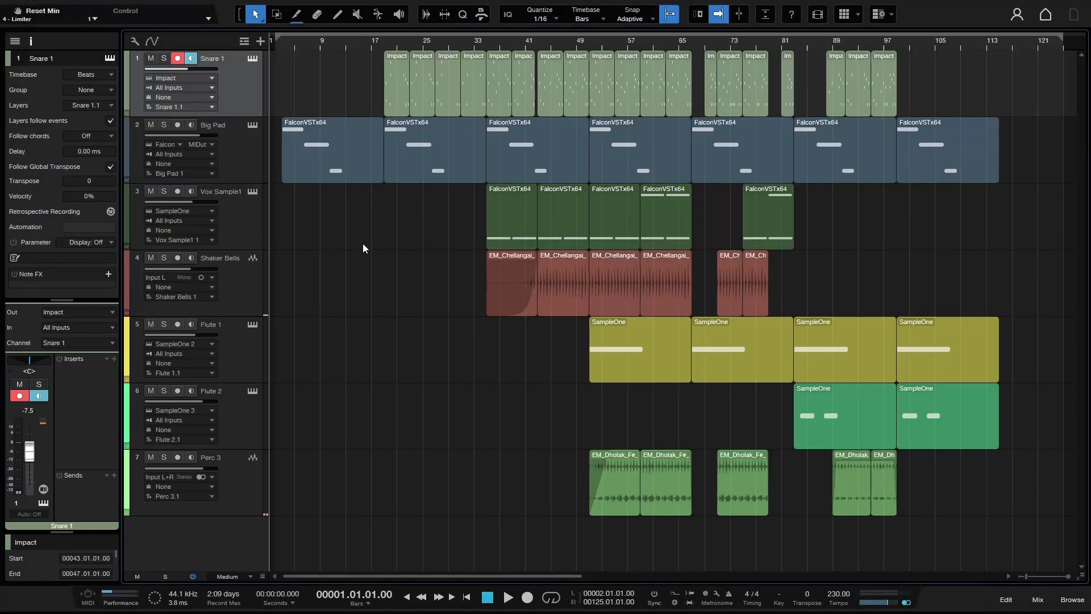
pyautogui.moveTo(455, 152)
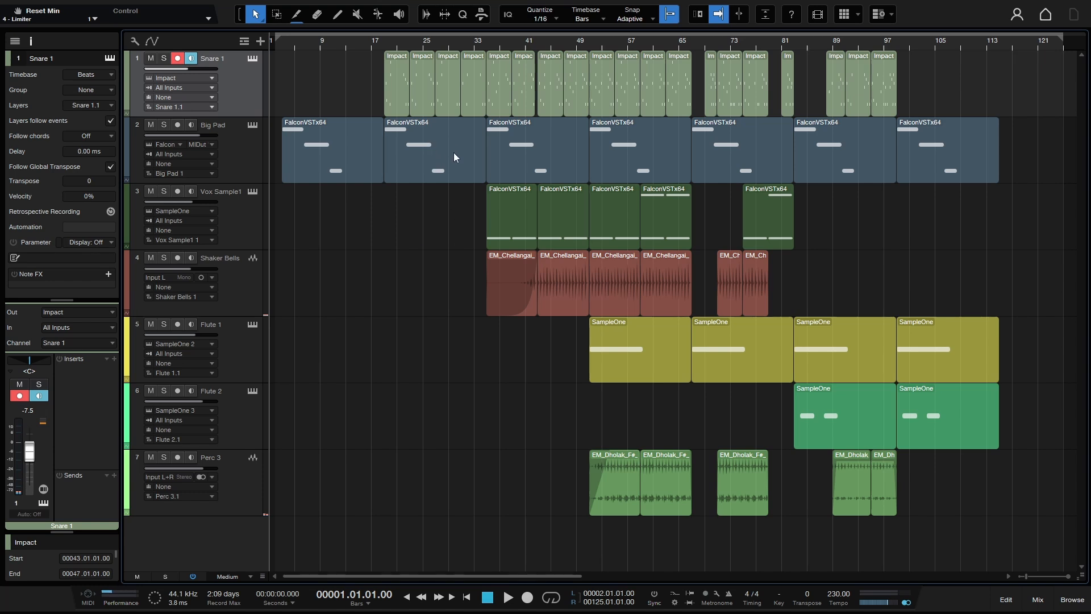
# Open the context menus of a Big Pad part and a Shaker Bells event, showing Transpose and Tune at 0
pyautogui.rightClick(431, 150)
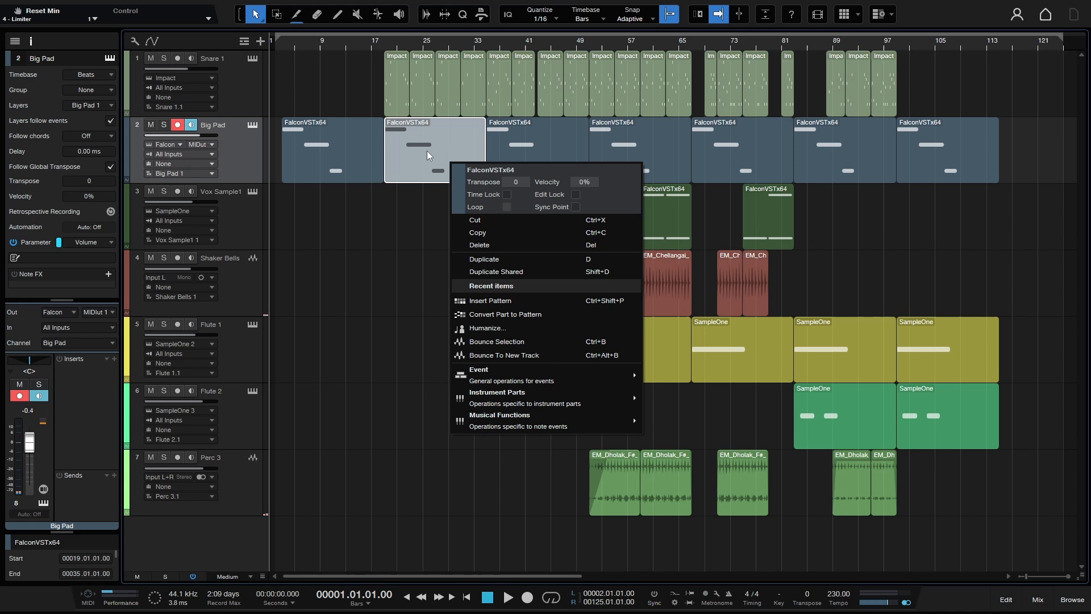
pyautogui.moveTo(474, 199)
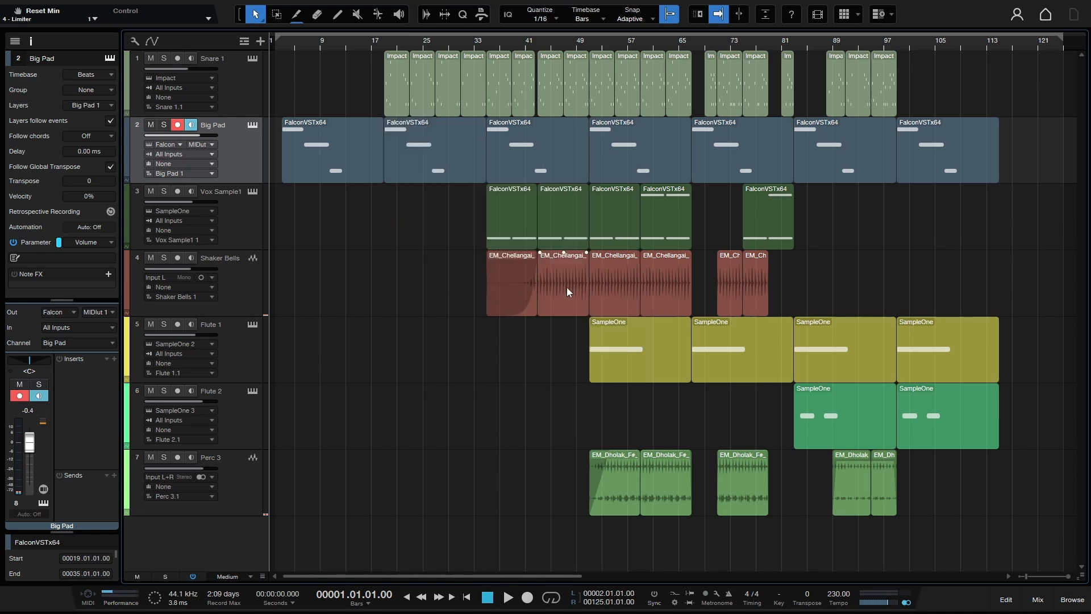
pyautogui.rightClick(562, 284)
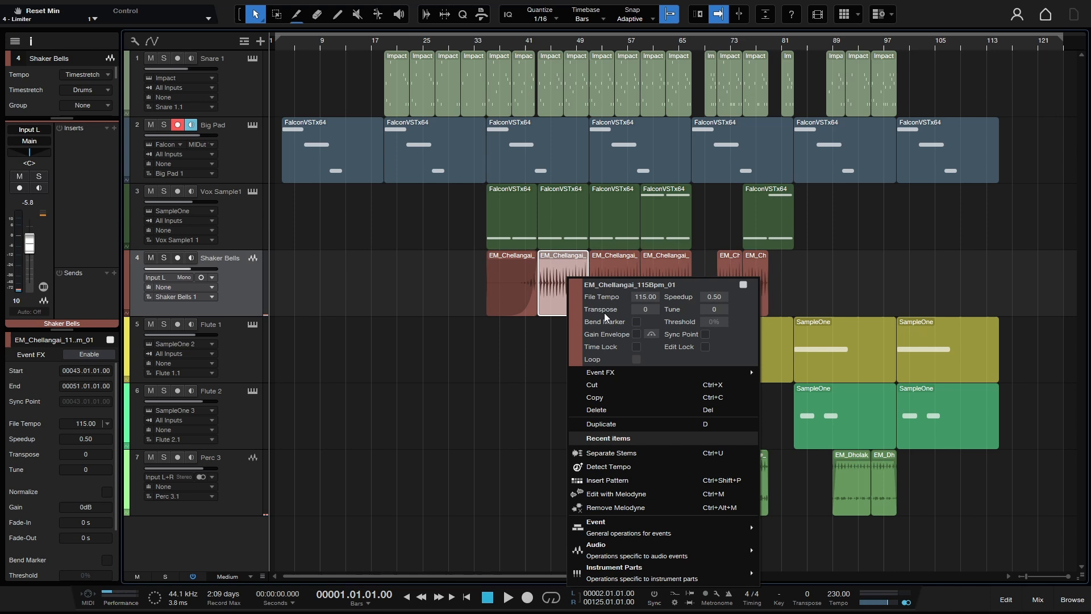
pyautogui.moveTo(644, 316)
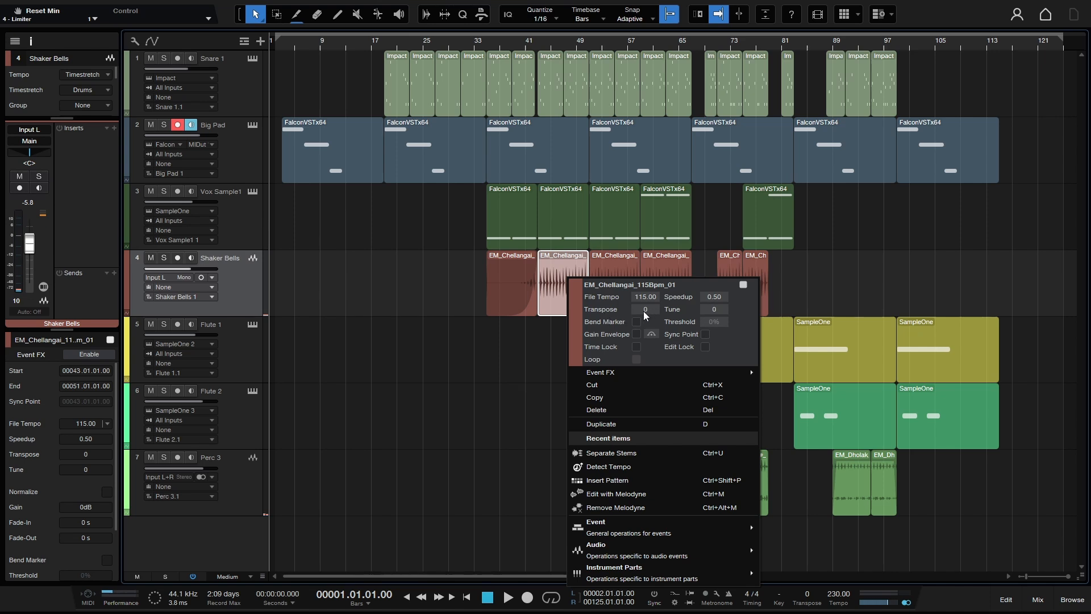
pyautogui.moveTo(721, 315)
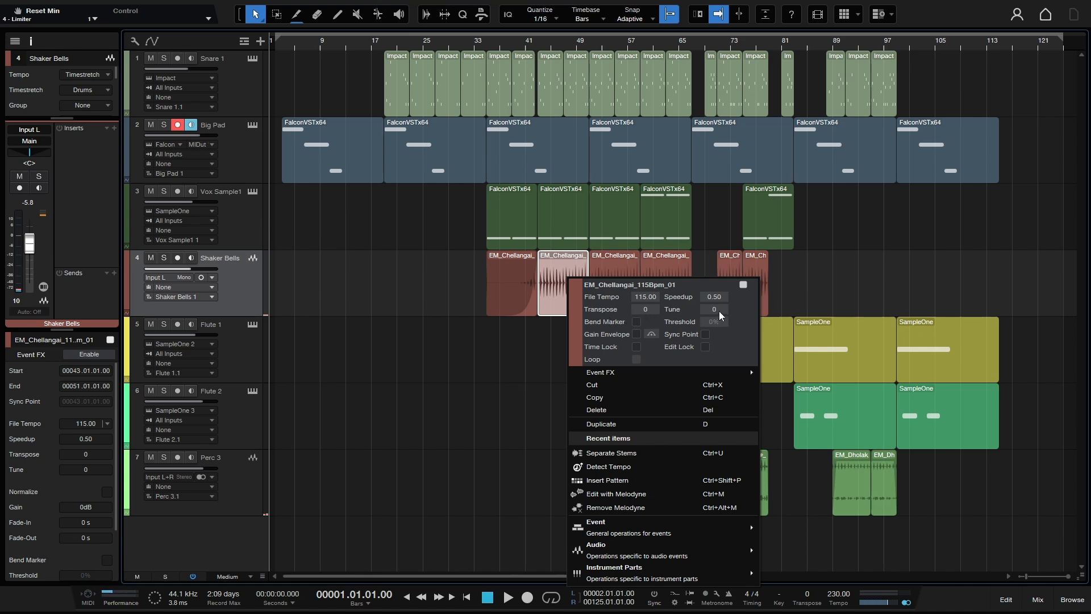
pyautogui.moveTo(705, 317)
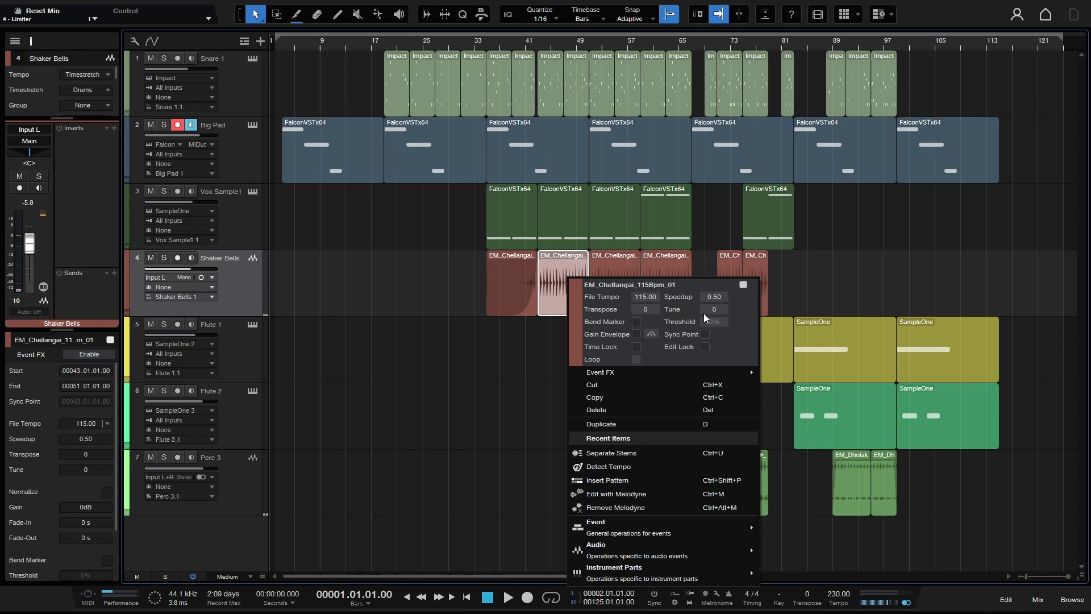
# Close the Shaker Bells event's context menu, leaving the arrangement unchanged
pyautogui.click(666, 180)
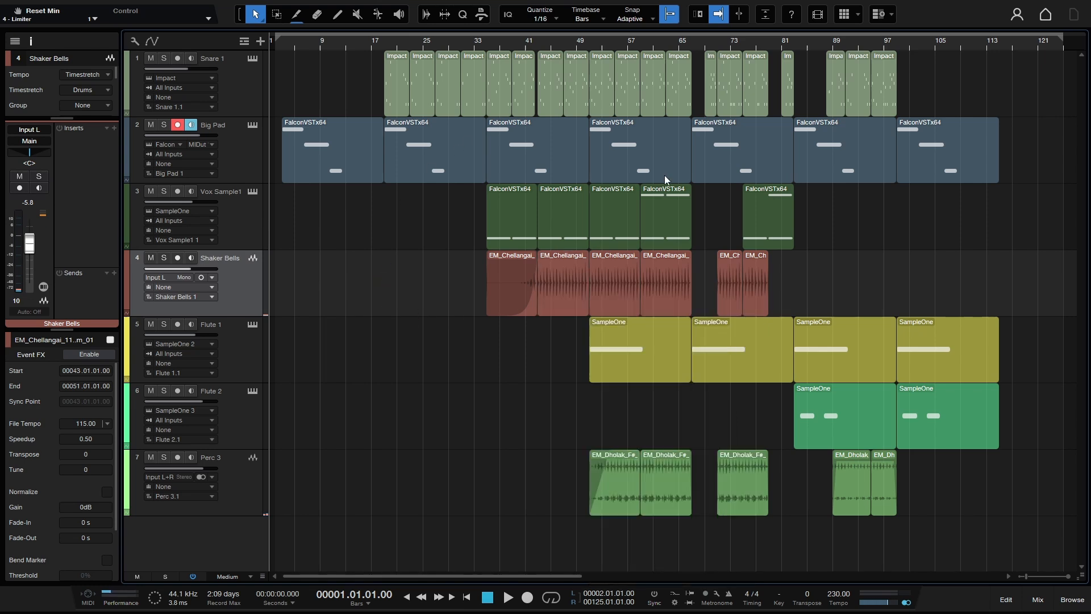
pyautogui.moveTo(544, 162)
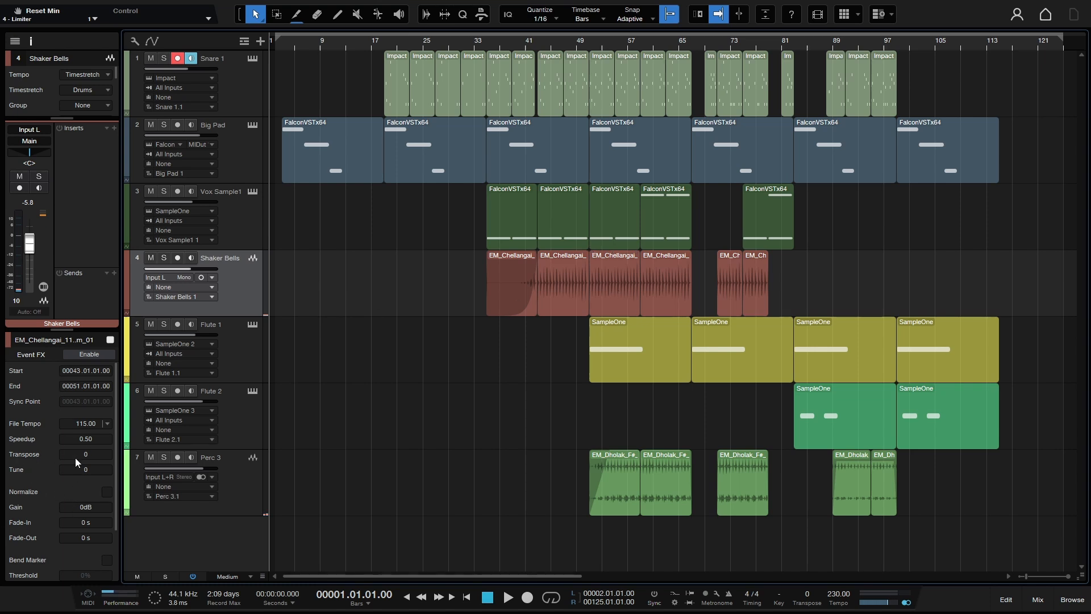
pyautogui.moveTo(62, 478)
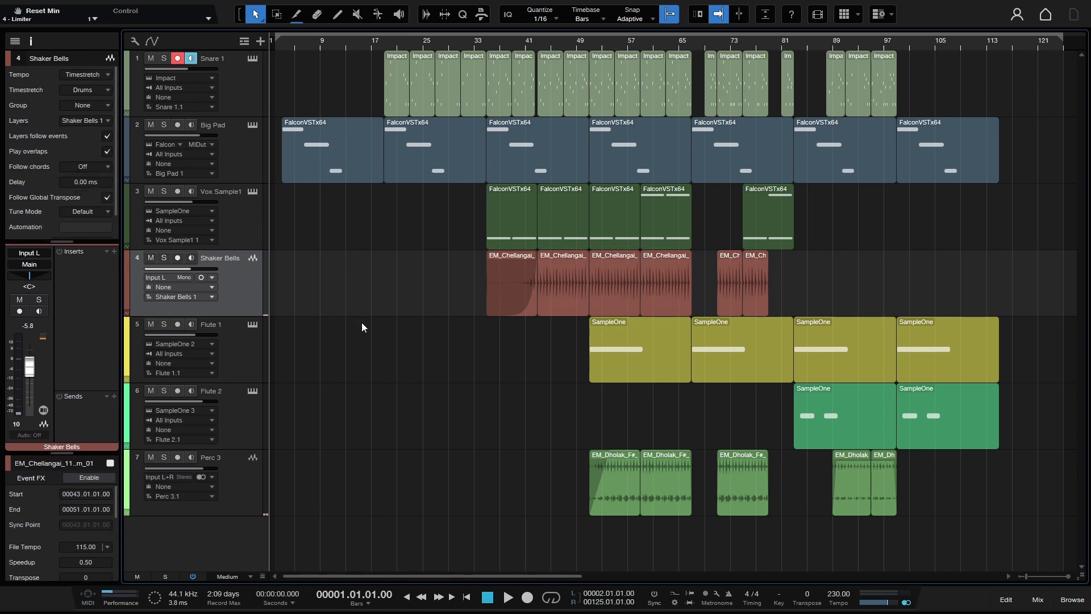
# Select the Snare 1 track and play the song from around bar 33
pyautogui.click(212, 58)
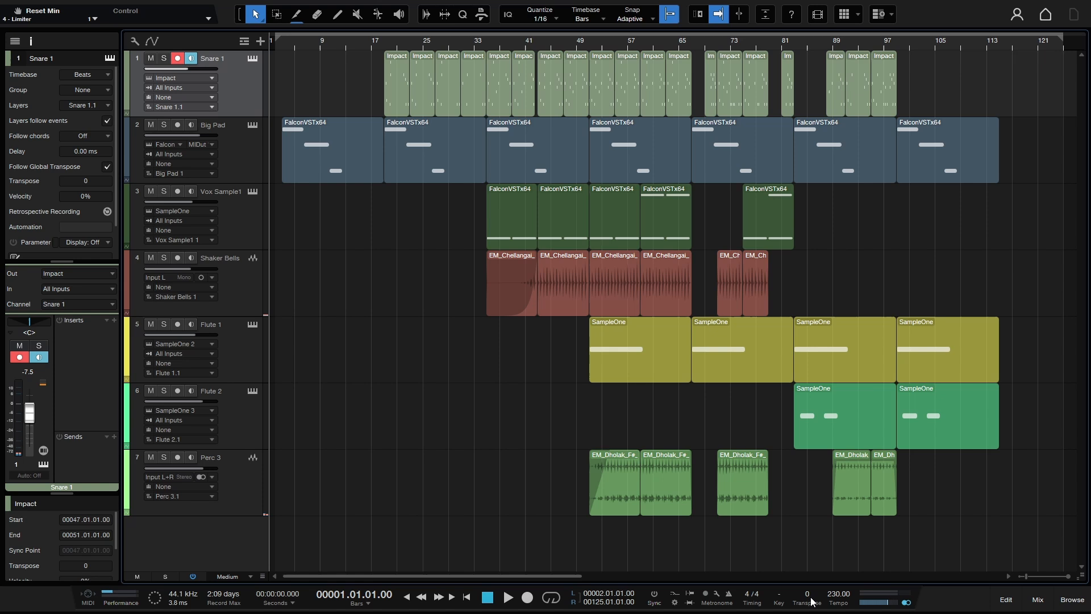
pyautogui.moveTo(492, 451)
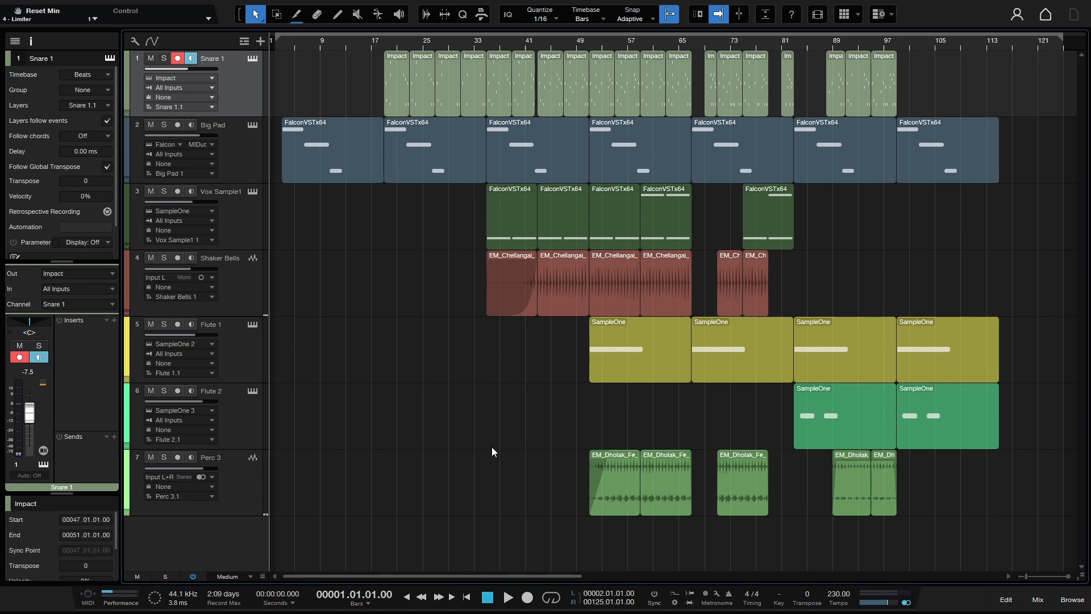
pyautogui.moveTo(446, 348)
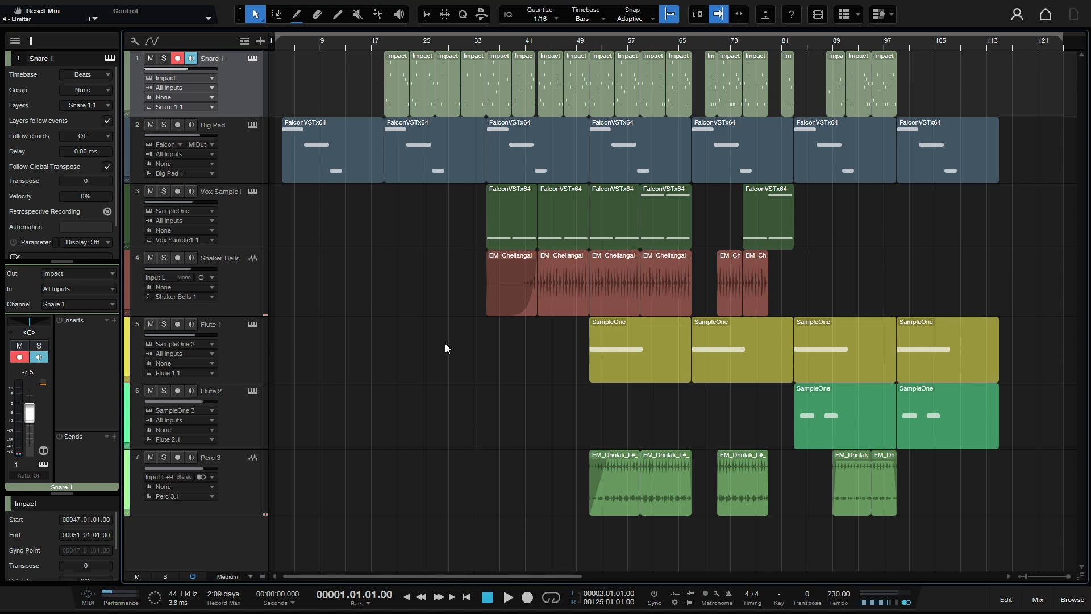
pyautogui.click(741, 483)
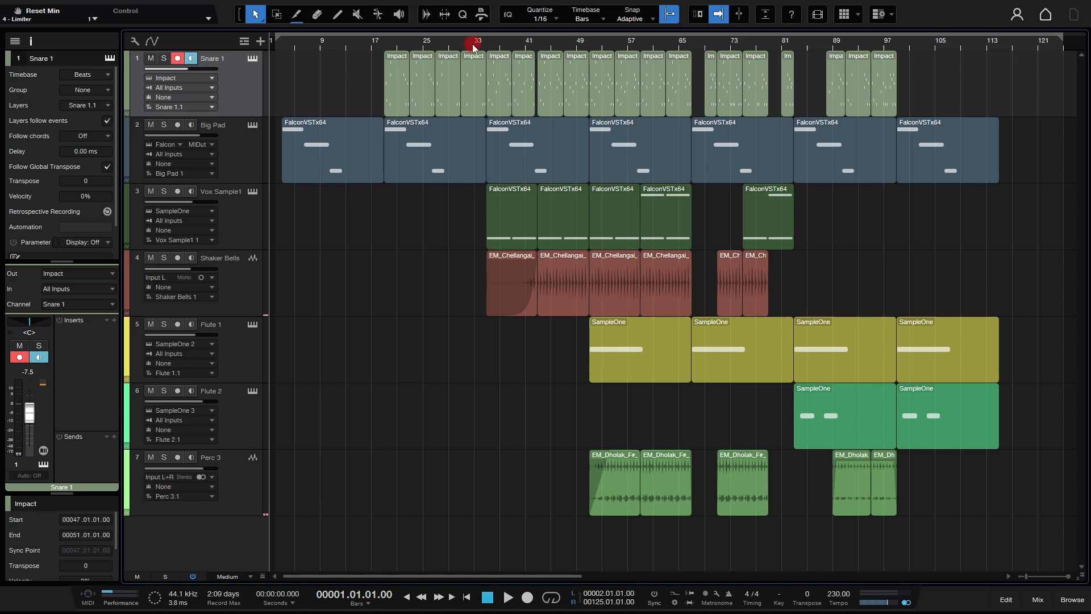
pyautogui.click(509, 597)
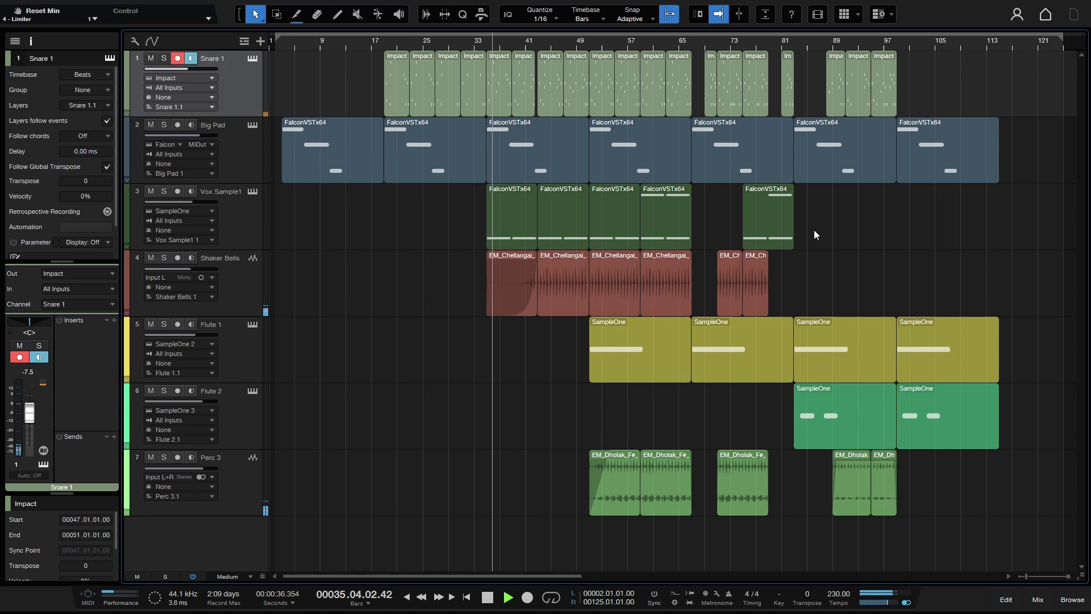
pyautogui.moveTo(964, 246)
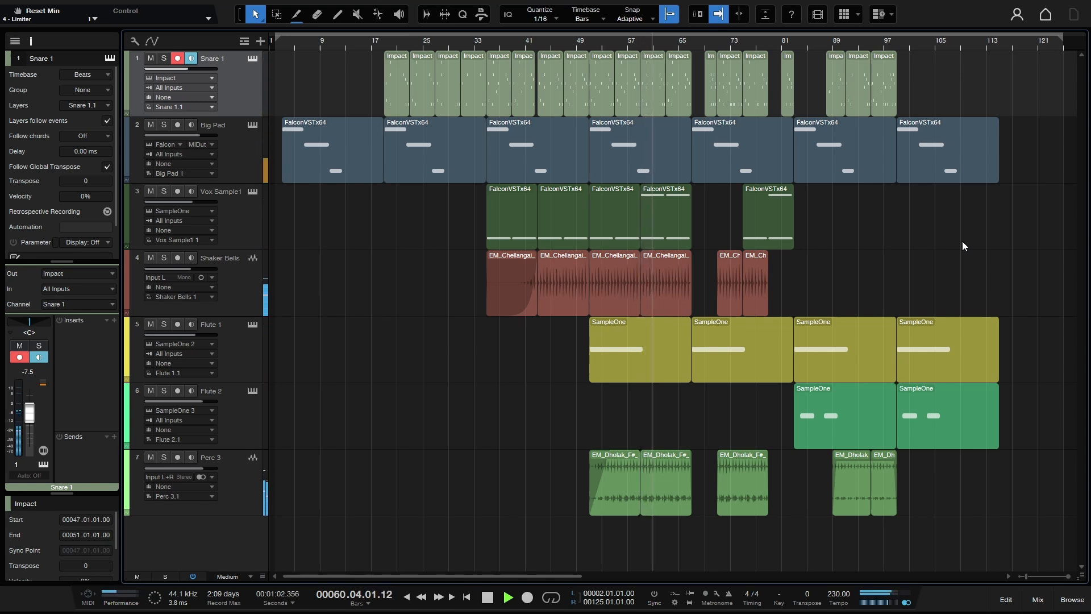
# Stop playback, then replay the song from bar 33 with global transpose at +3
pyautogui.click(508, 597)
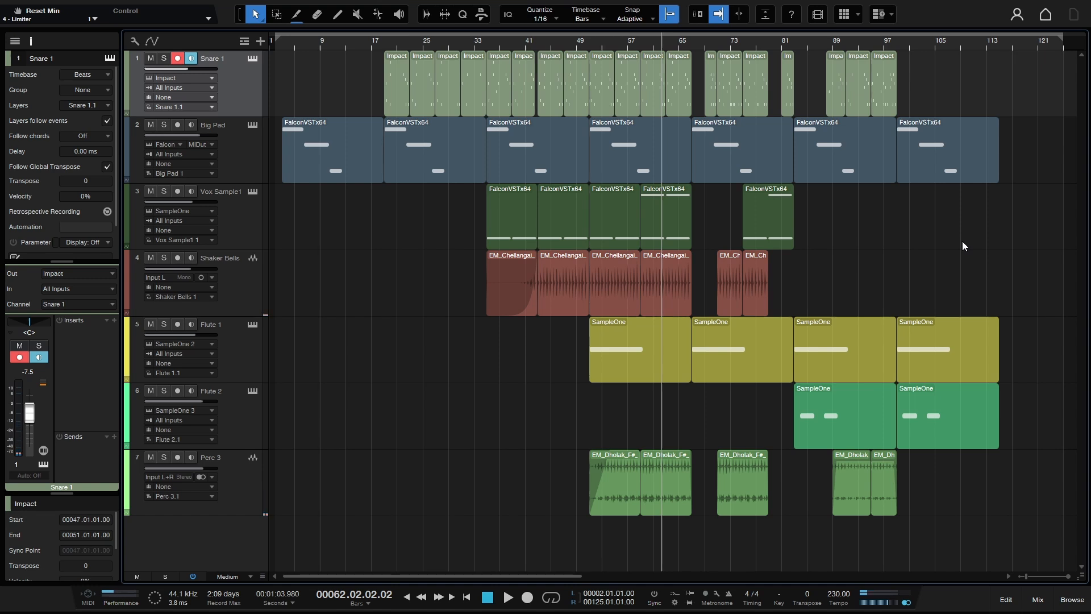
pyautogui.moveTo(958, 305)
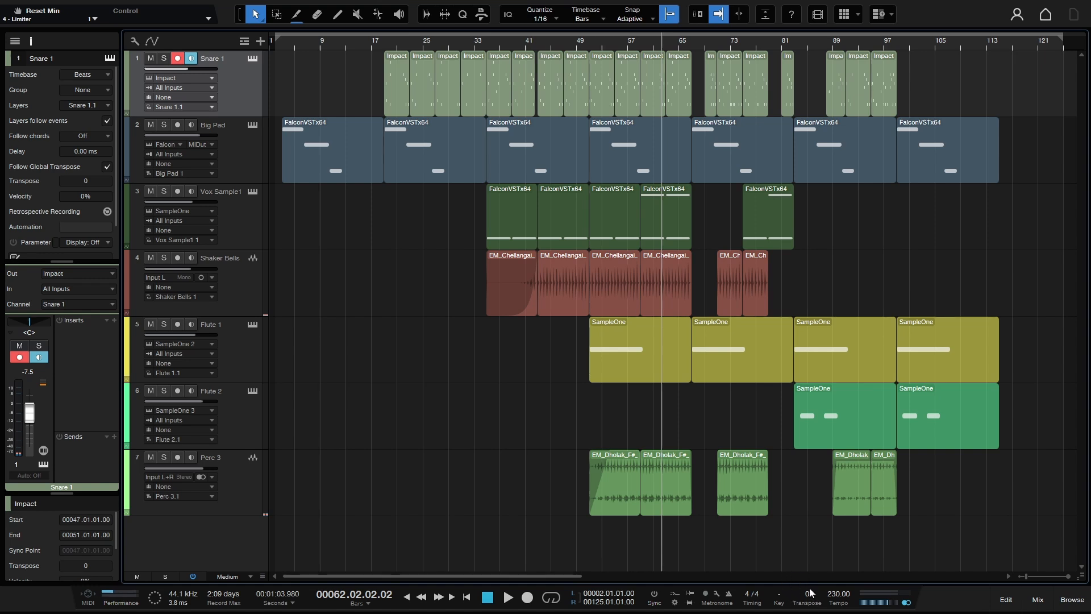
pyautogui.moveTo(810, 599)
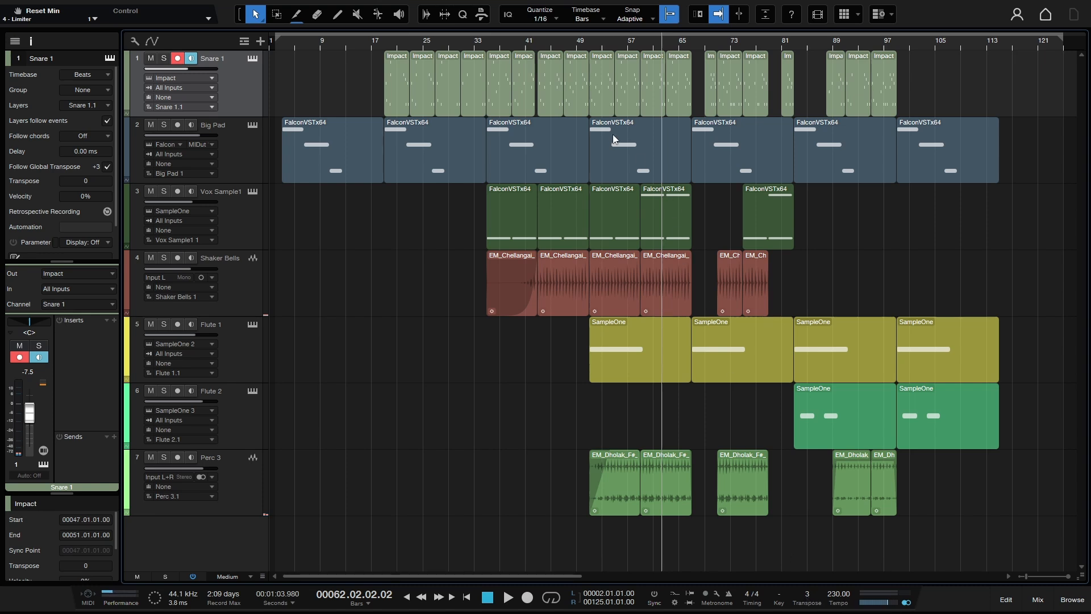
pyautogui.click(440, 293)
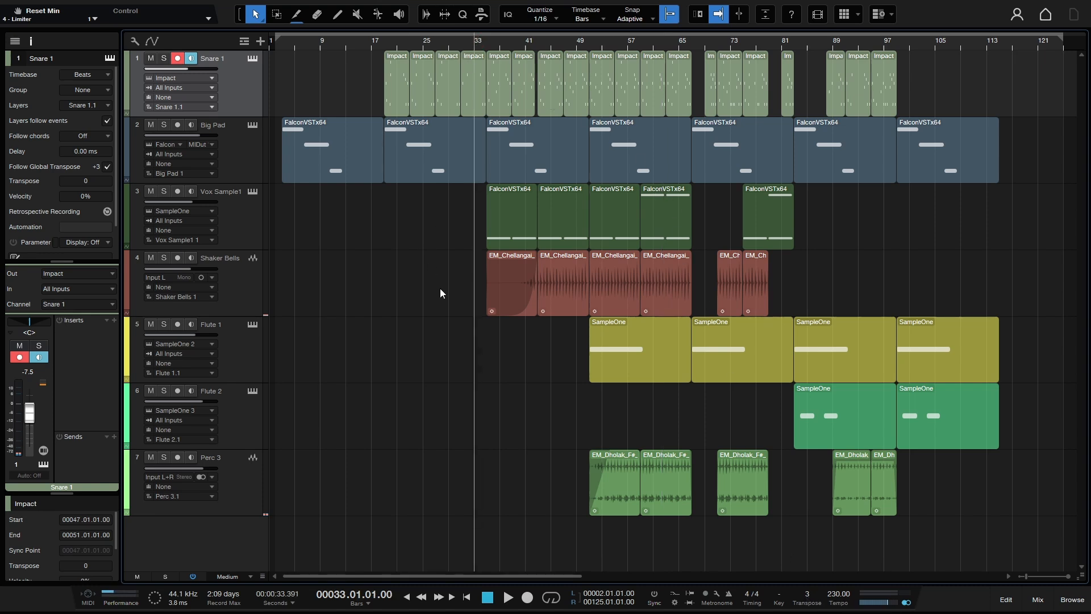
pyautogui.click(509, 597)
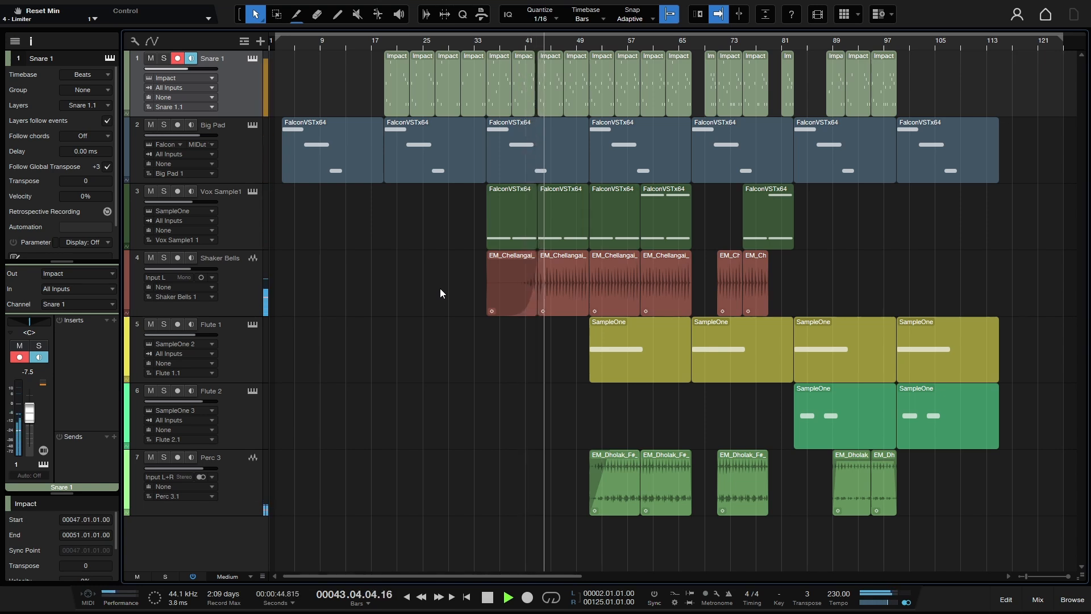
pyautogui.click(509, 597)
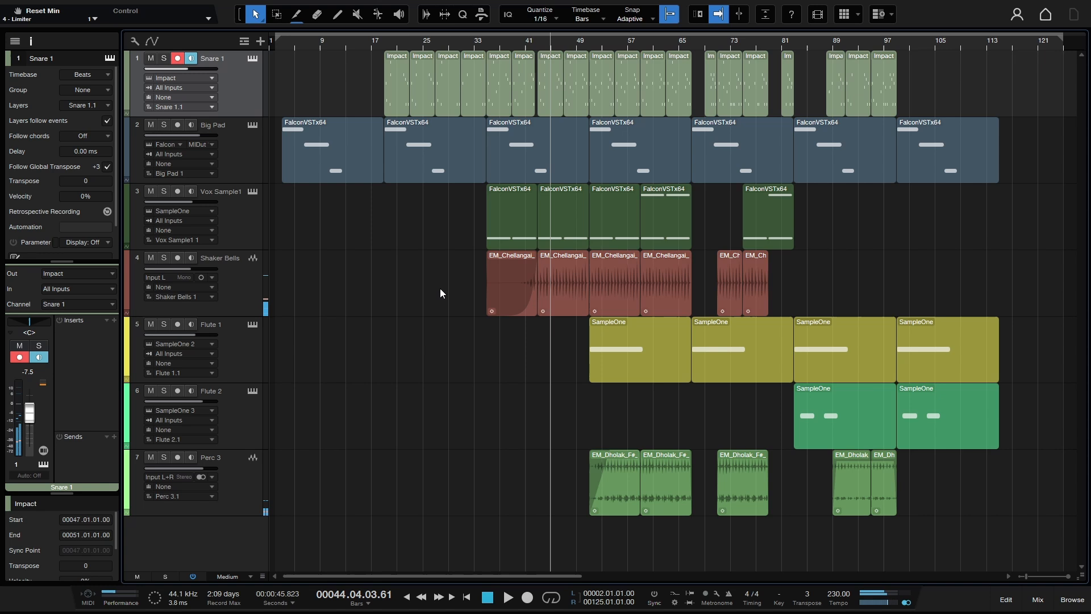
pyautogui.moveTo(700, 83)
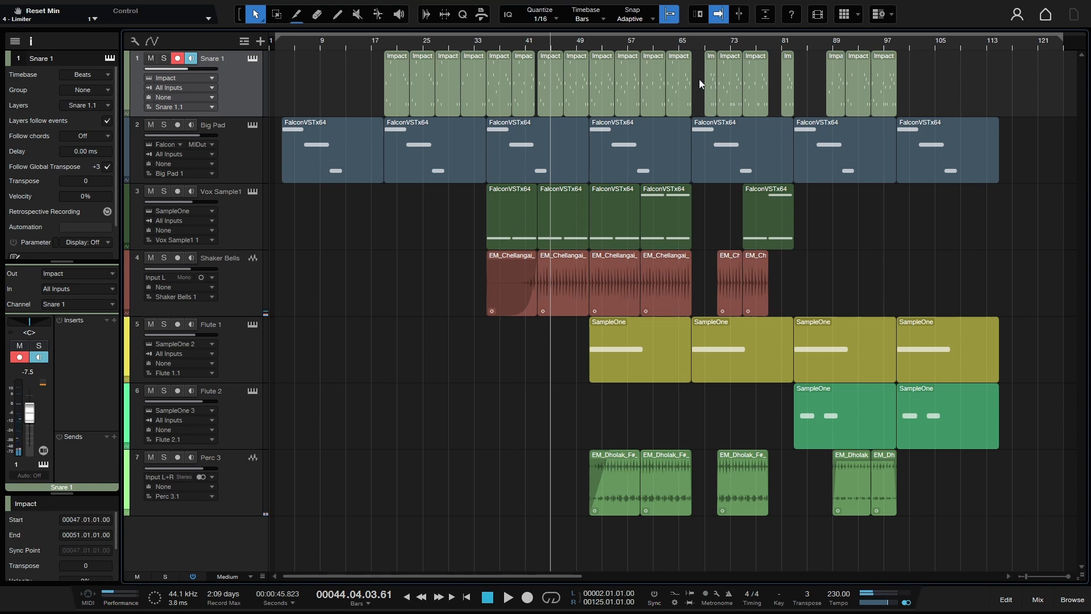
pyautogui.moveTo(701, 94)
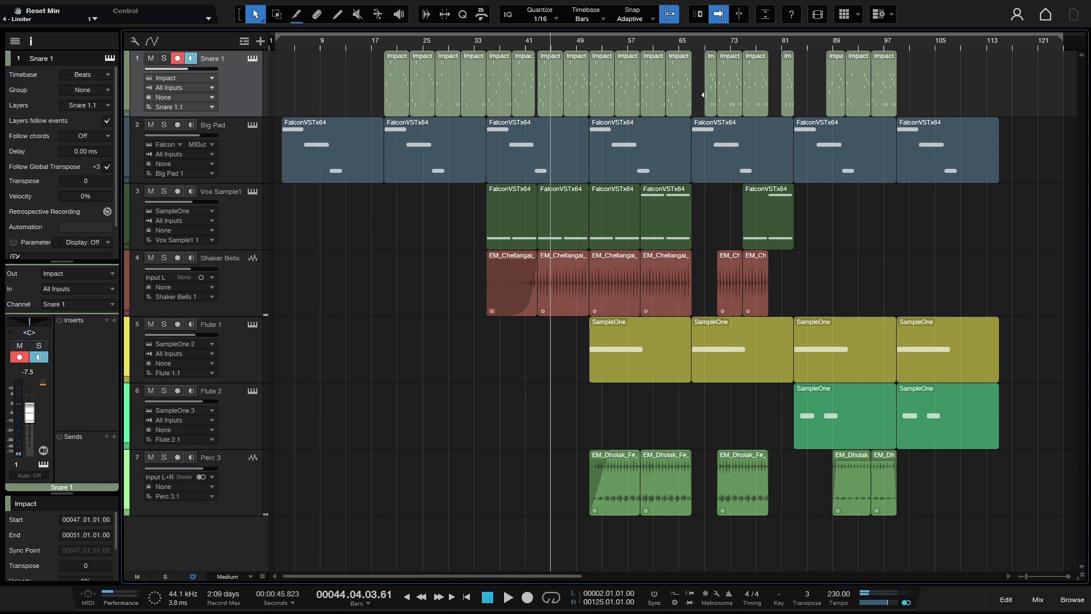
pyautogui.moveTo(645, 108)
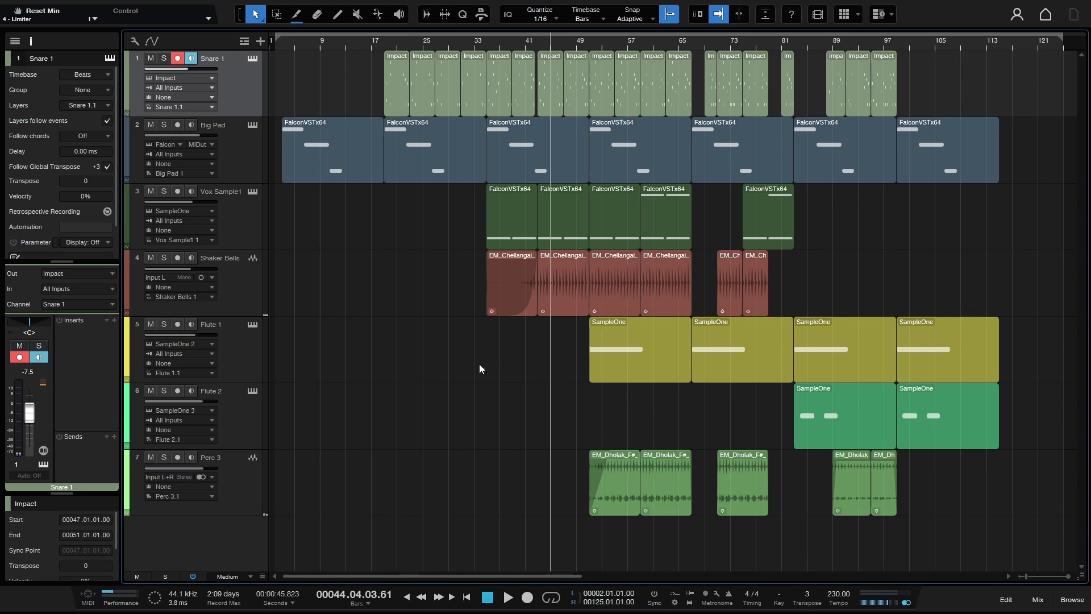
pyautogui.moveTo(437, 102)
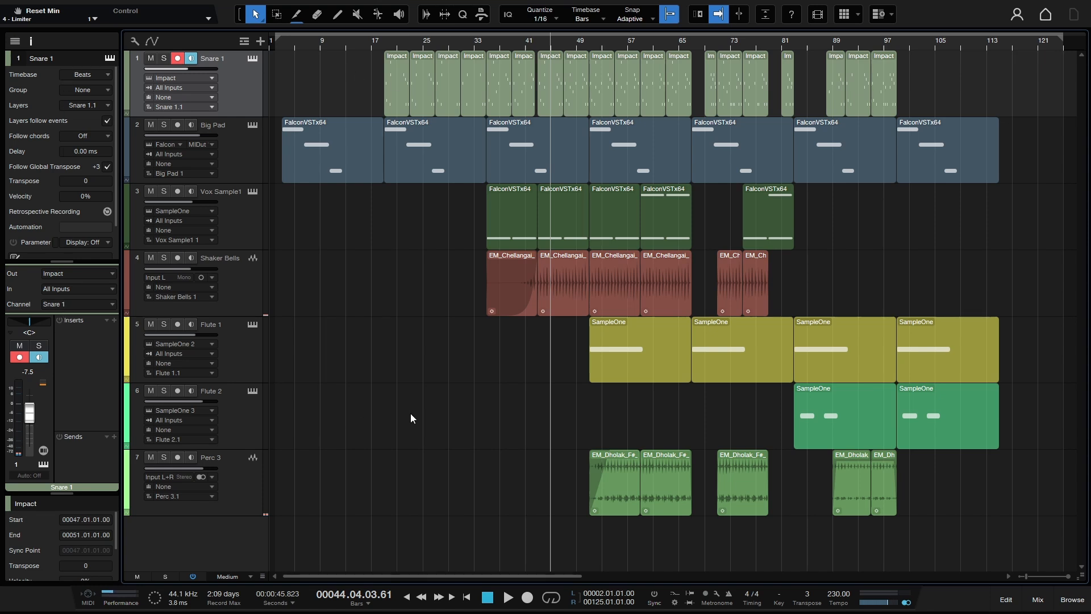
pyautogui.moveTo(42, 174)
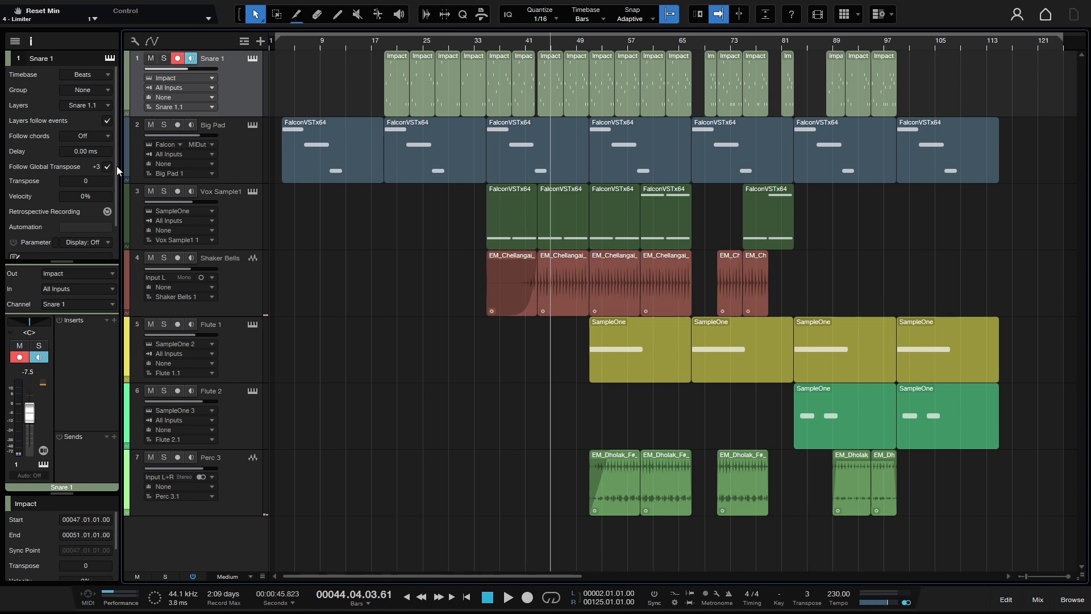
pyautogui.moveTo(521, 493)
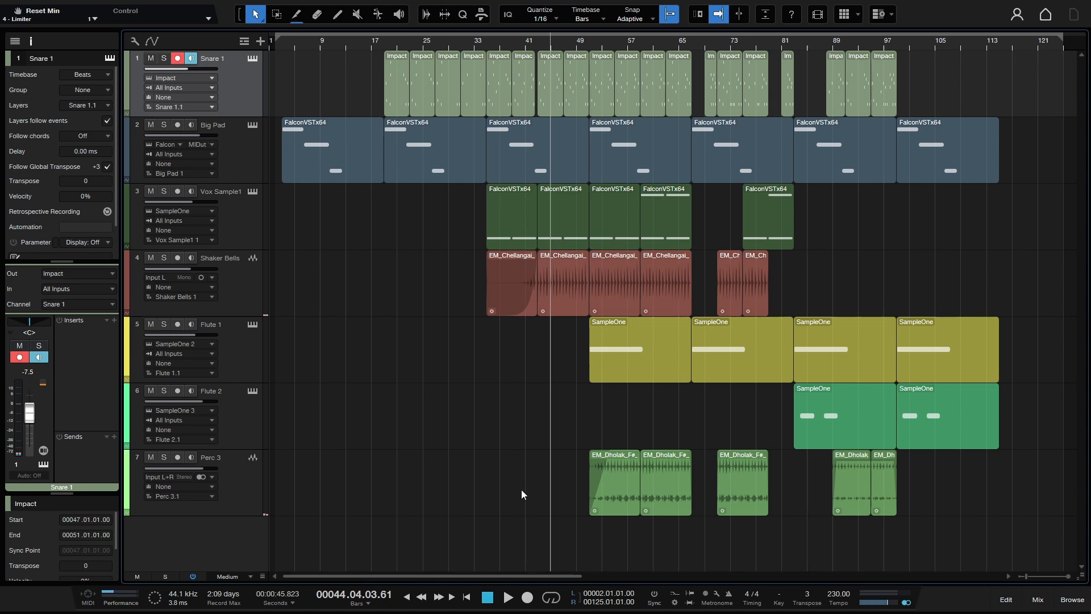
pyautogui.moveTo(397, 374)
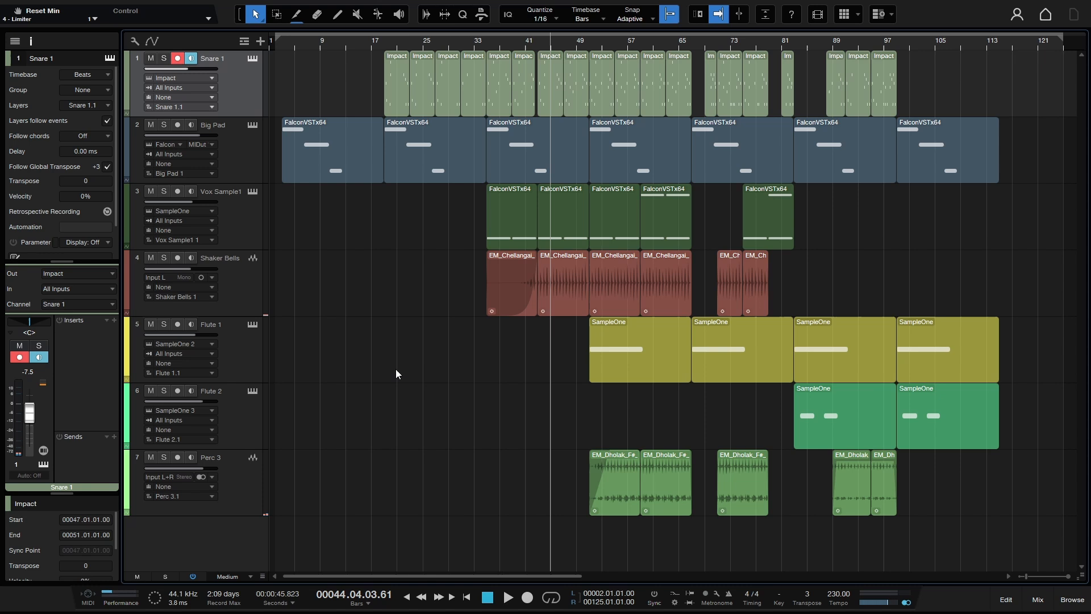
pyautogui.click(509, 598)
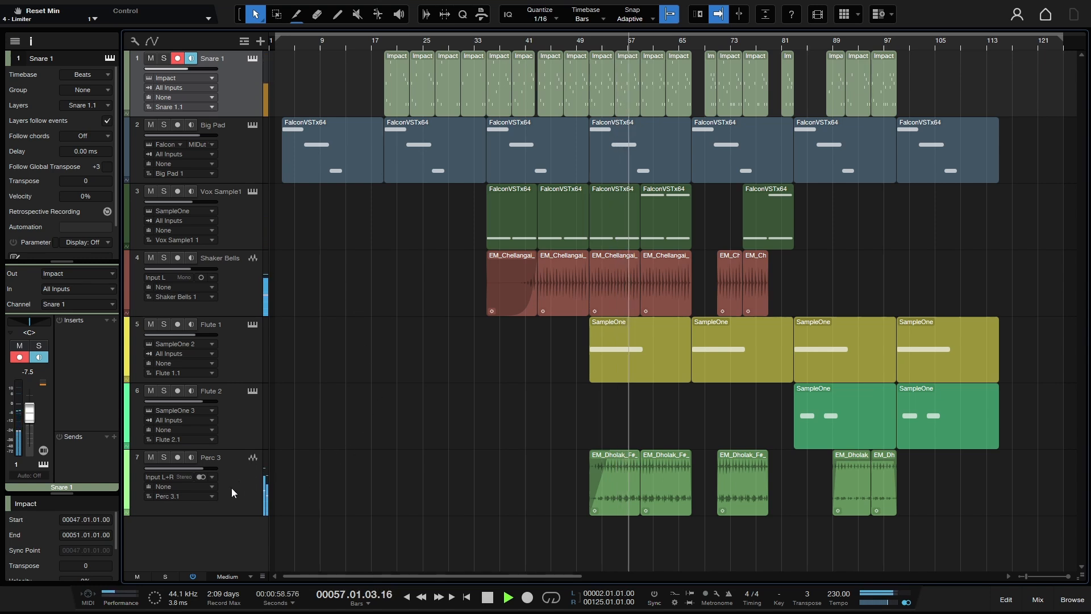
pyautogui.click(210, 456)
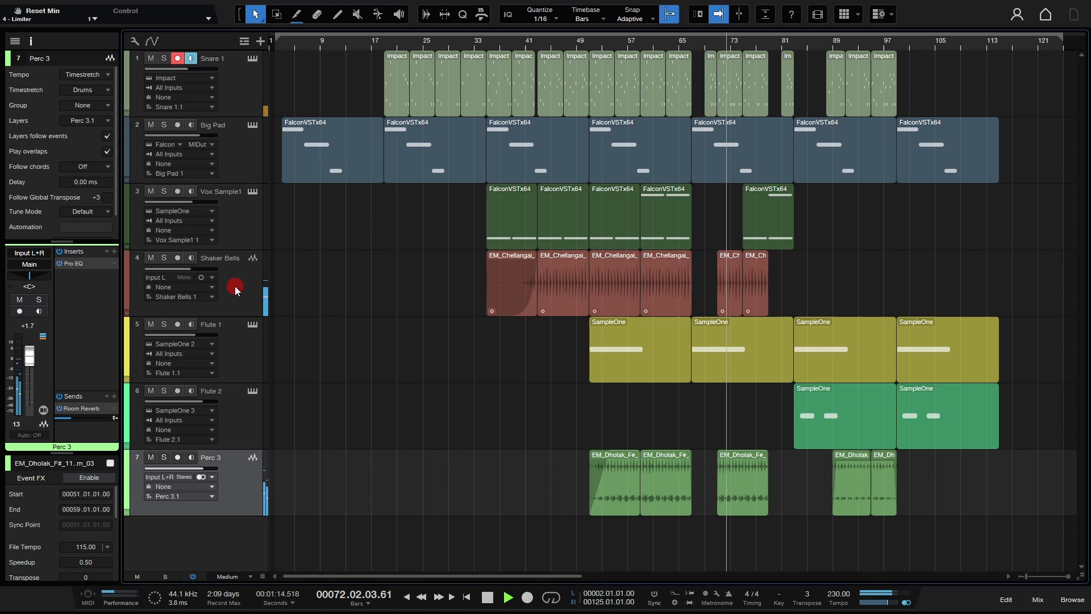
pyautogui.click(220, 258)
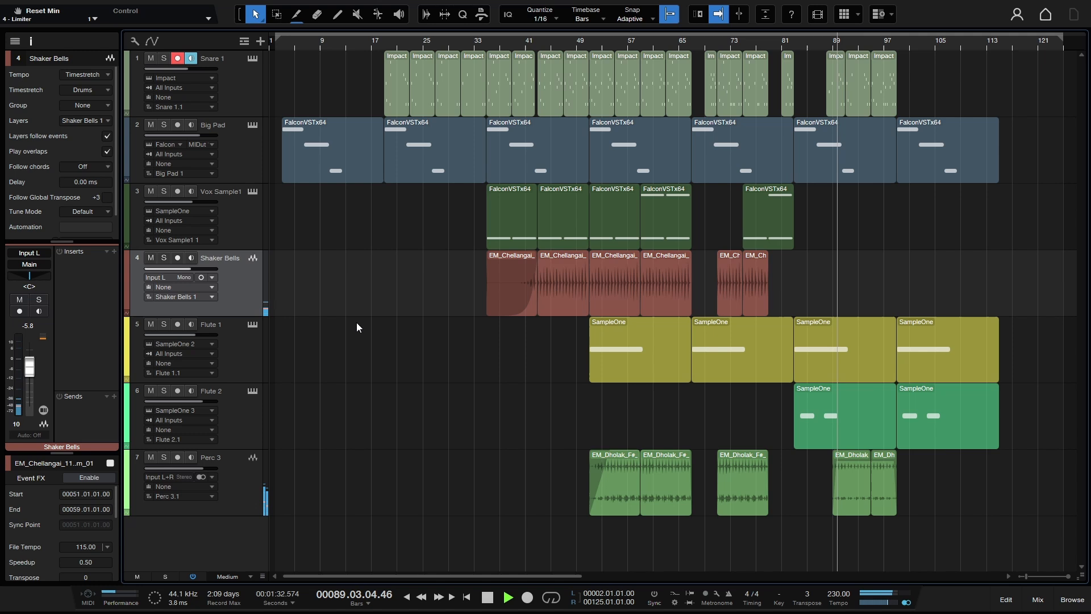
pyautogui.click(508, 597)
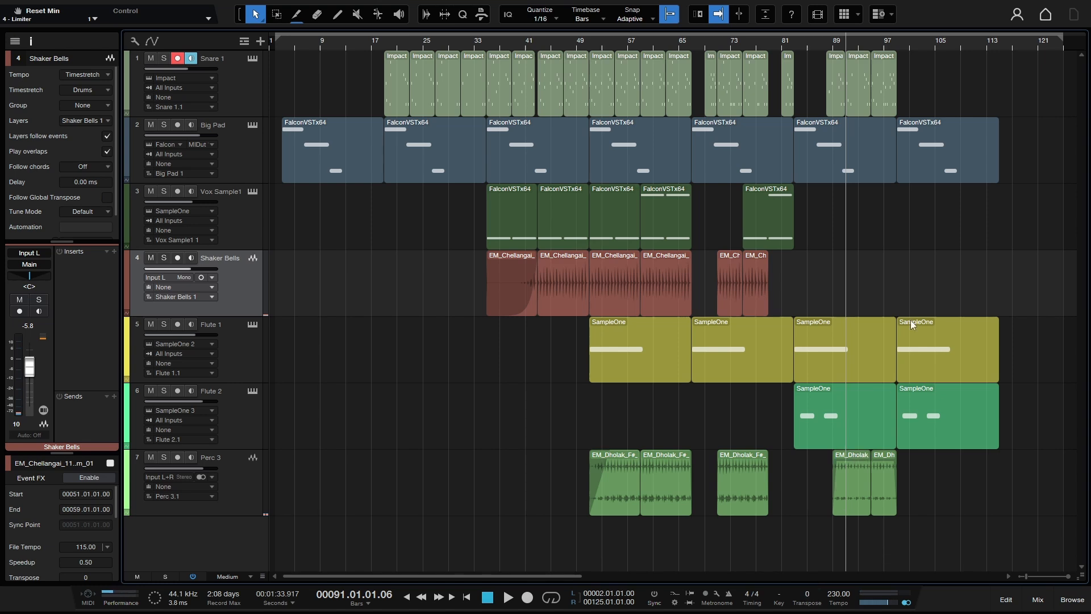
pyautogui.click(509, 598)
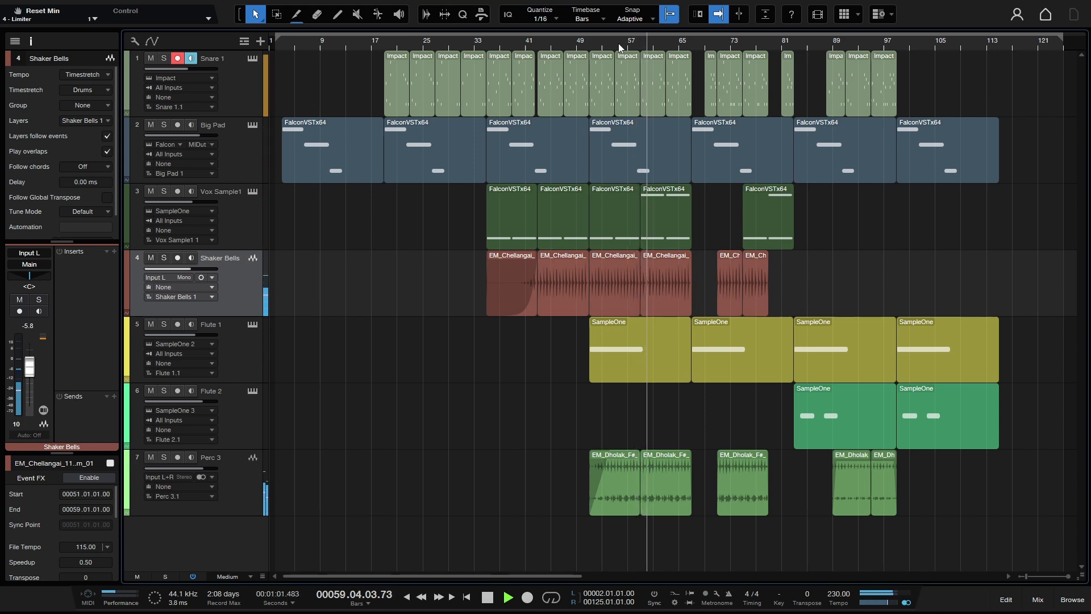
pyautogui.click(509, 597)
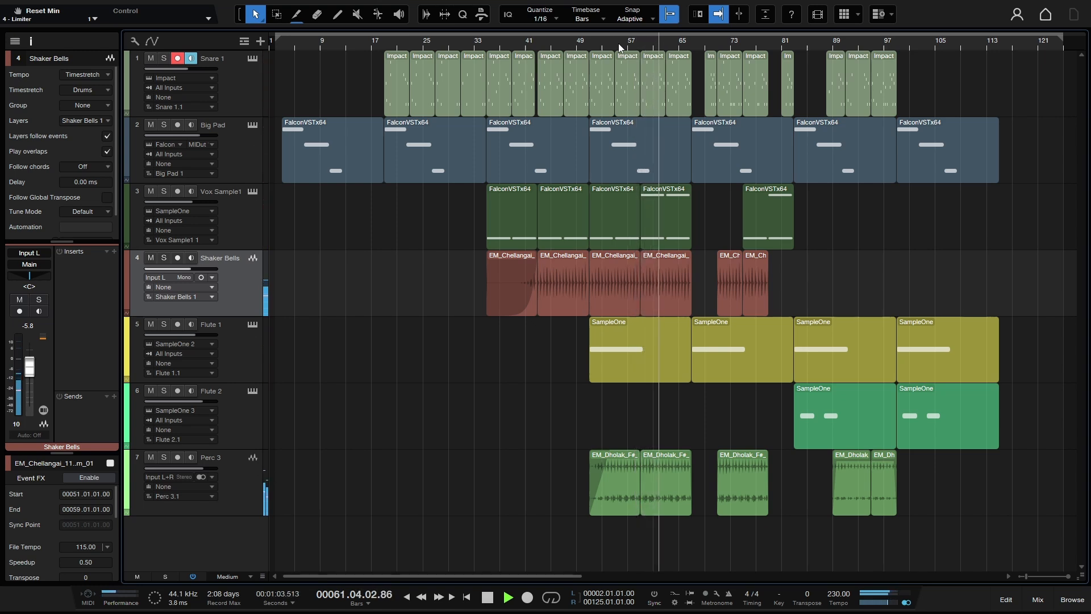
pyautogui.click(509, 597)
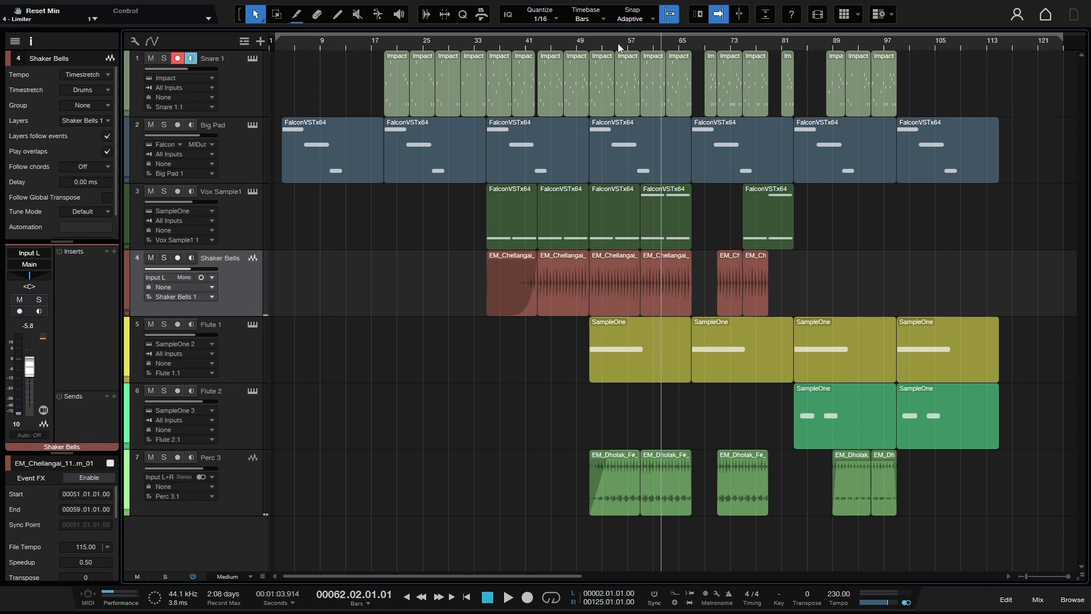
pyautogui.moveTo(796, 581)
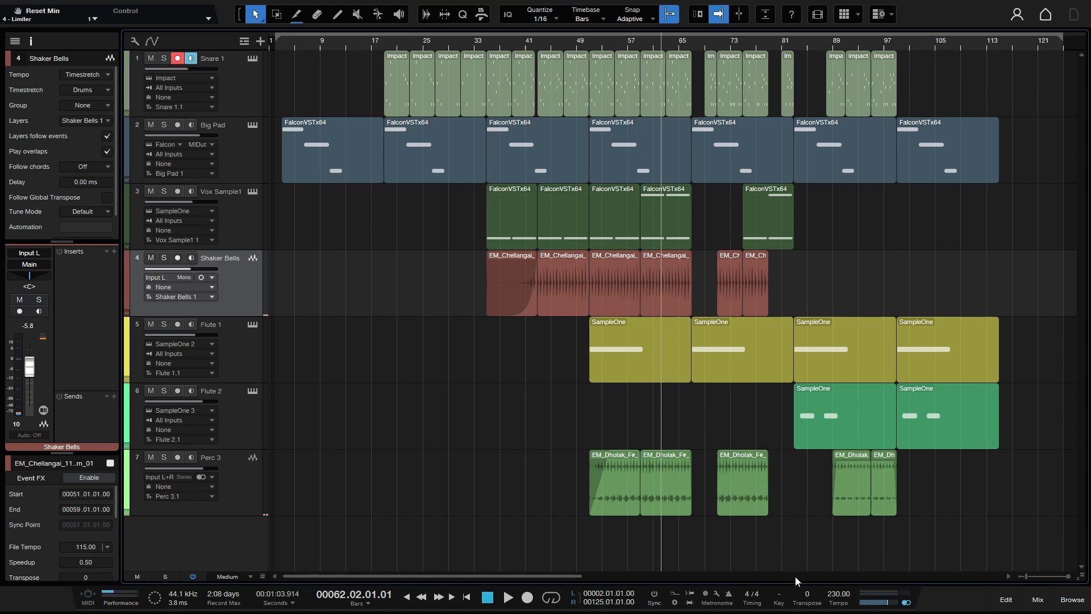
pyautogui.moveTo(719, 571)
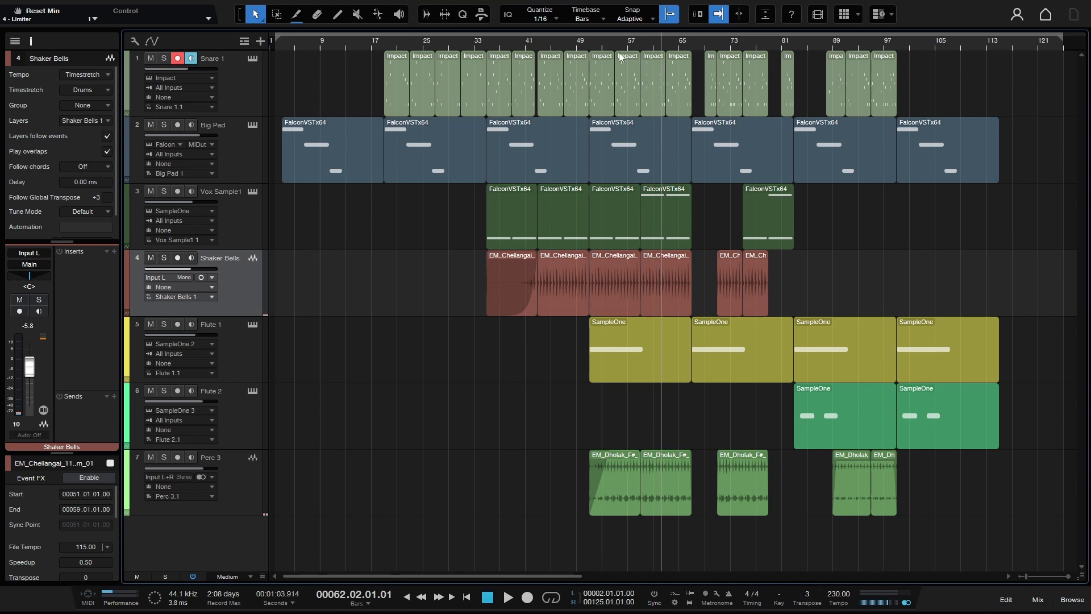
# Audition from bar 57, reset global transpose from 3 to 0, and play the original key
pyautogui.click(508, 597)
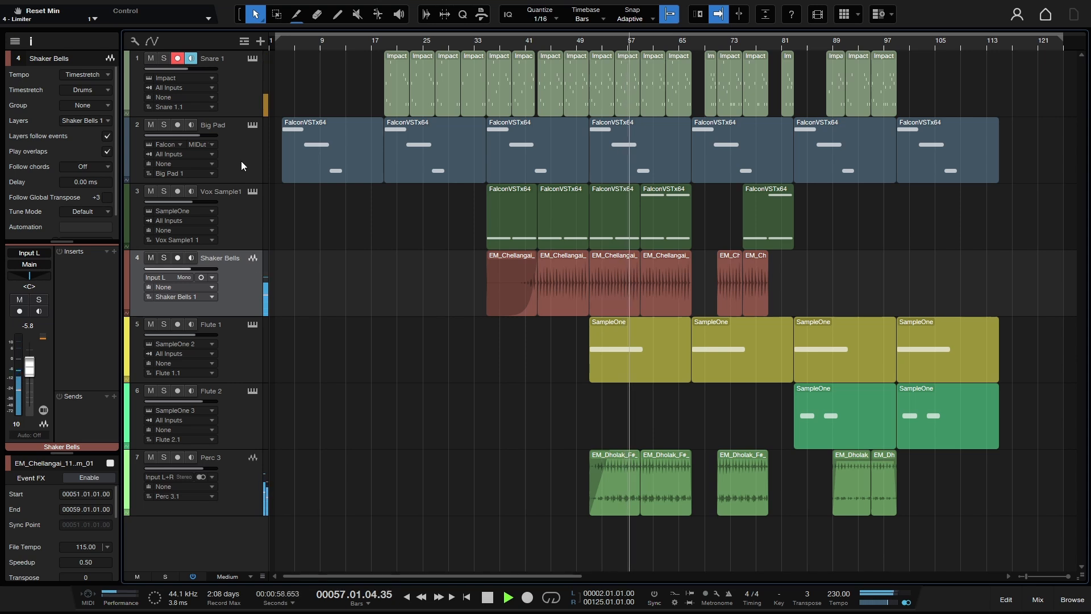
pyautogui.click(508, 597)
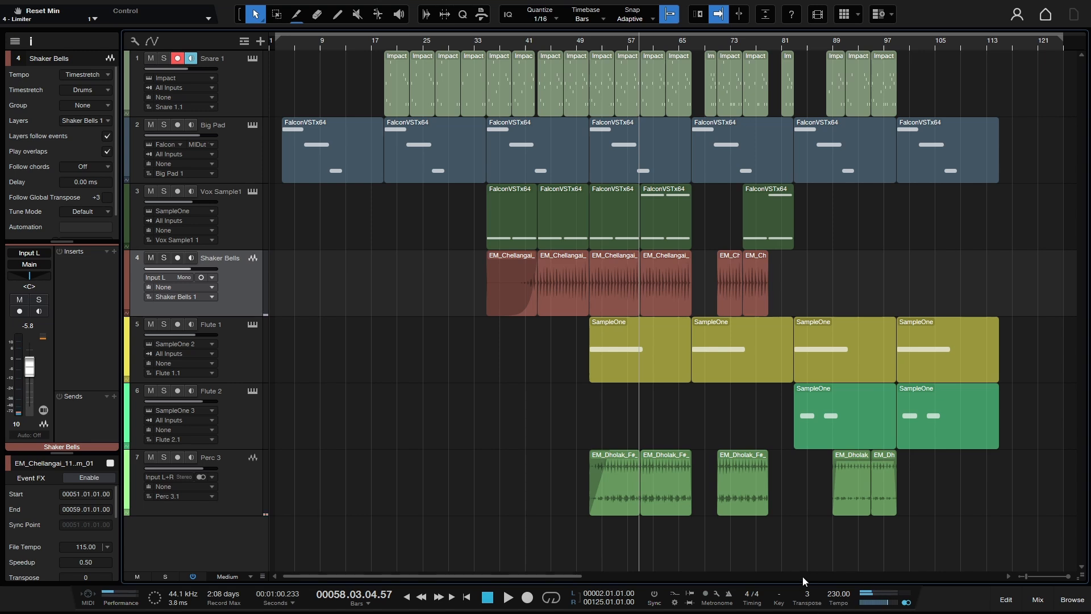
pyautogui.moveTo(802, 597)
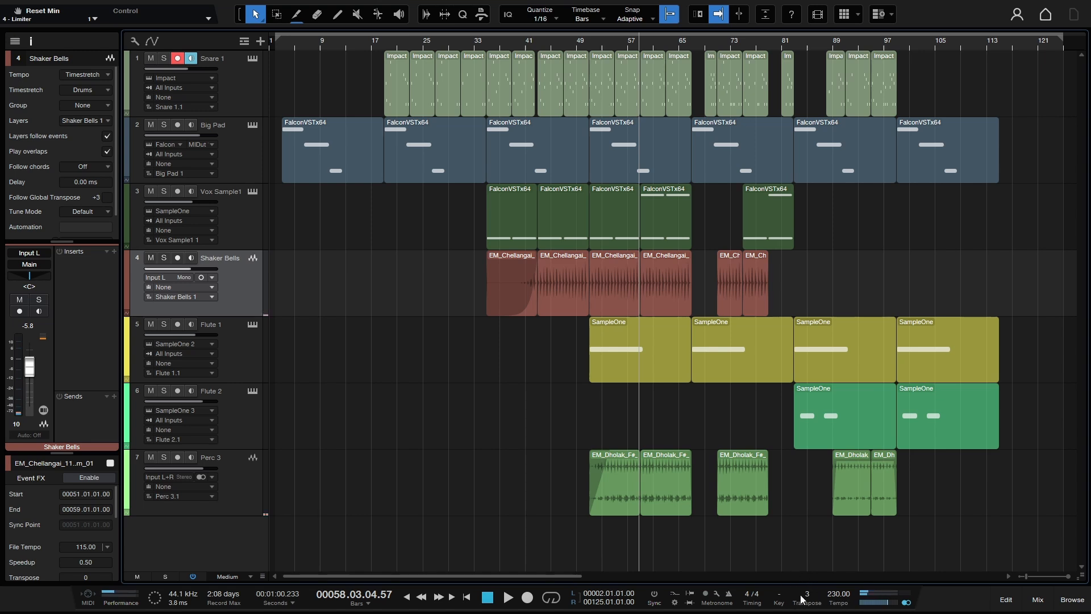
pyautogui.moveTo(802, 598)
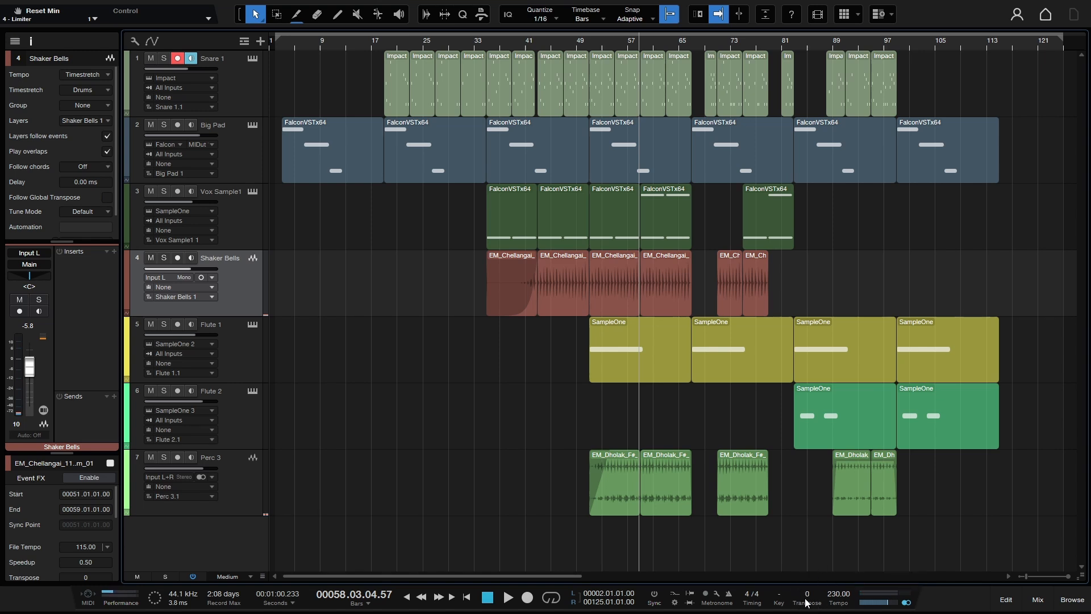
pyautogui.moveTo(553, 487)
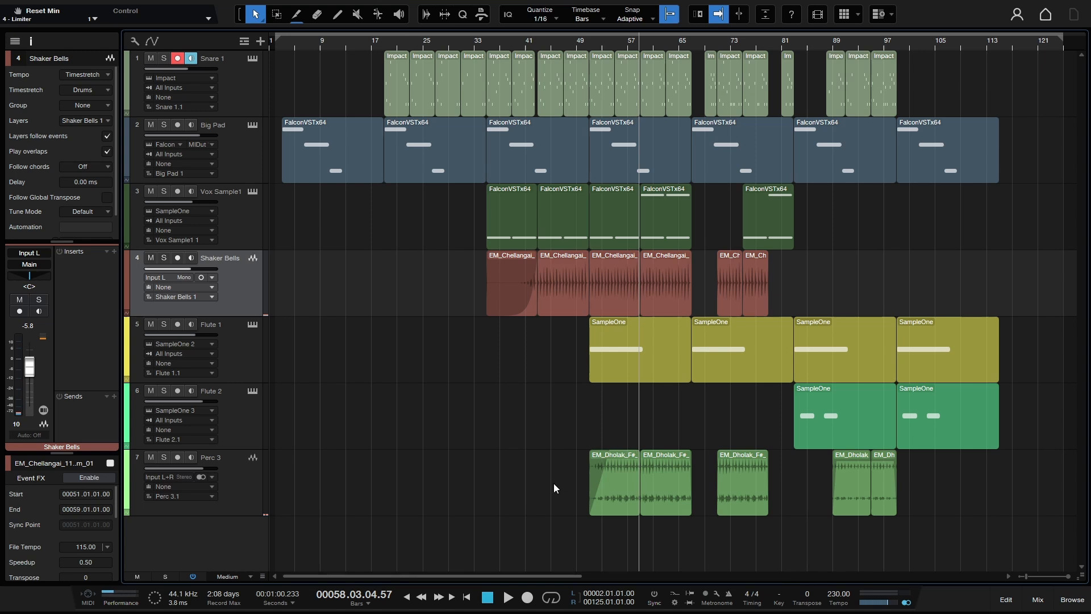
pyautogui.click(509, 597)
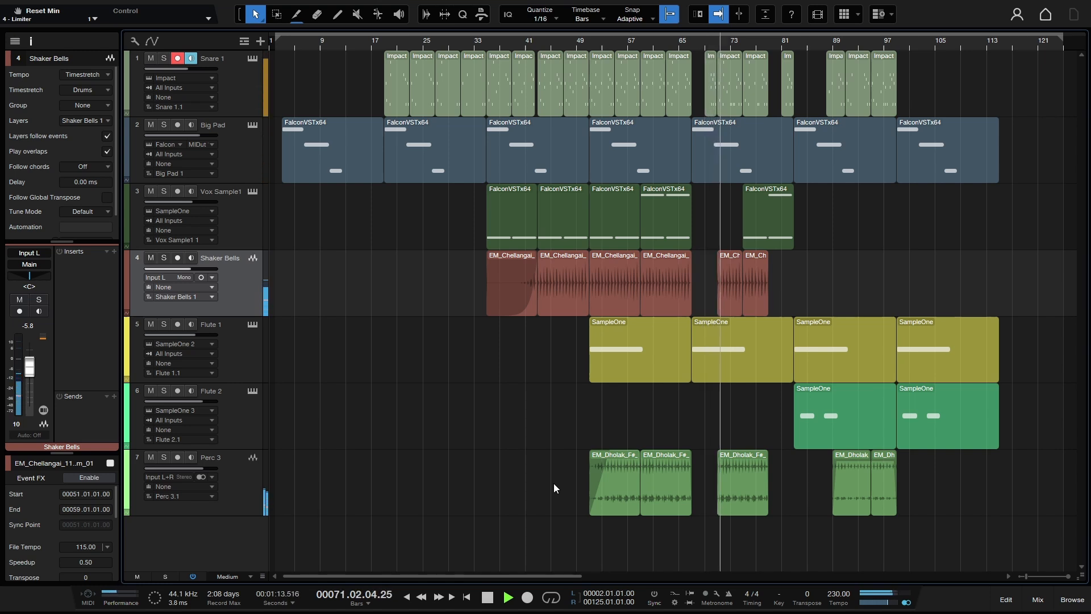
pyautogui.click(509, 597)
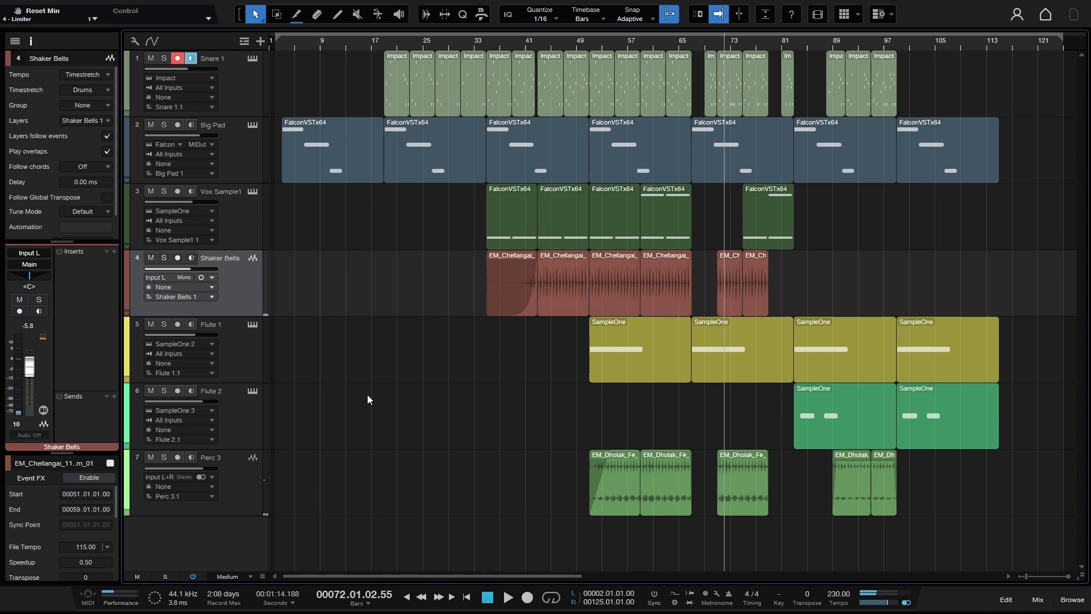
pyautogui.moveTo(240, 161)
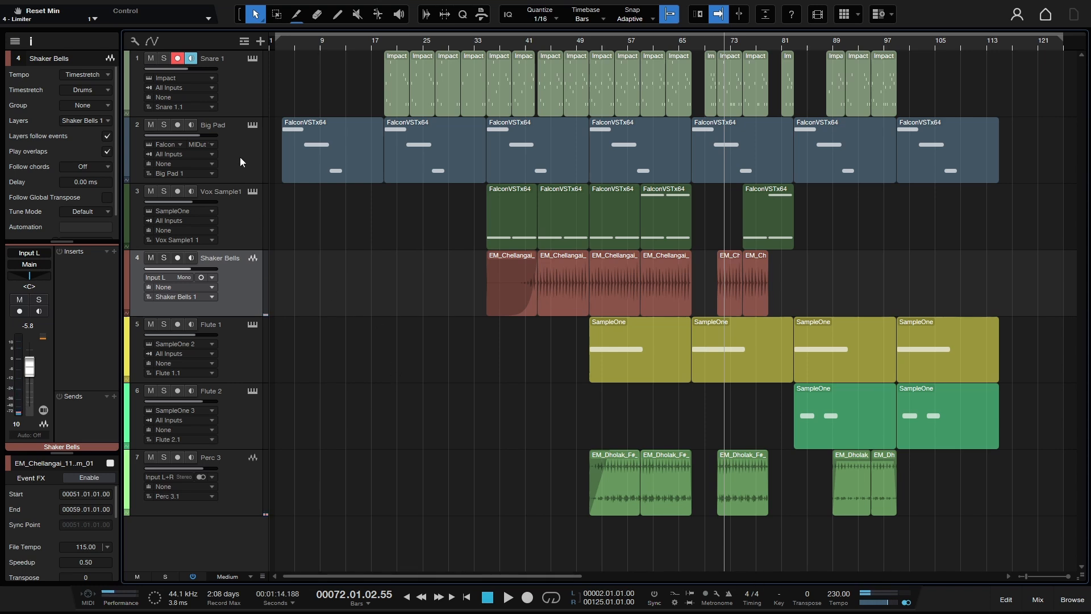
pyautogui.click(212, 124)
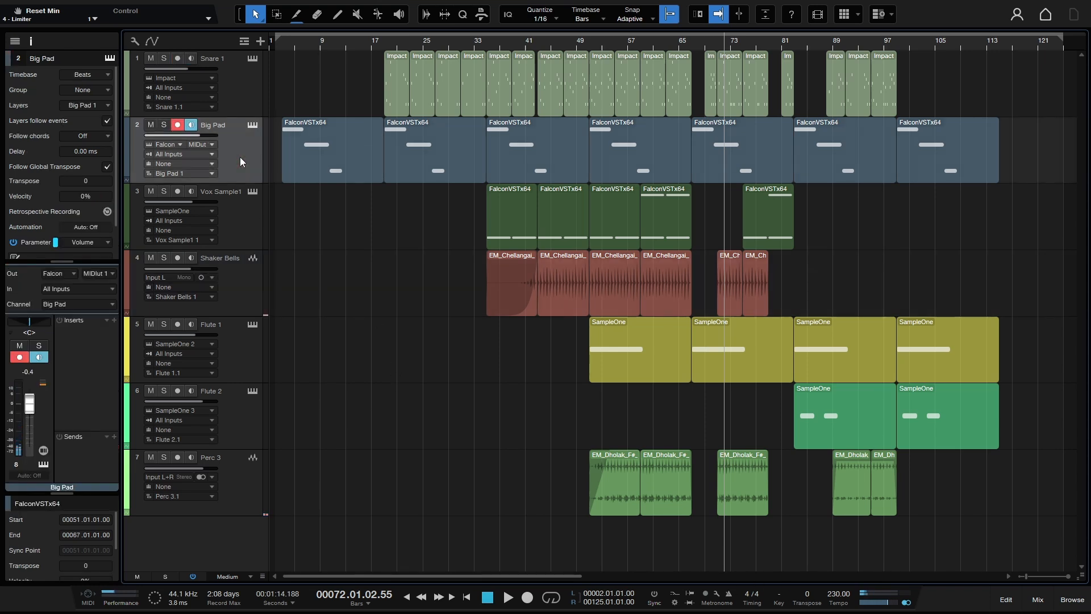
pyautogui.moveTo(61, 173)
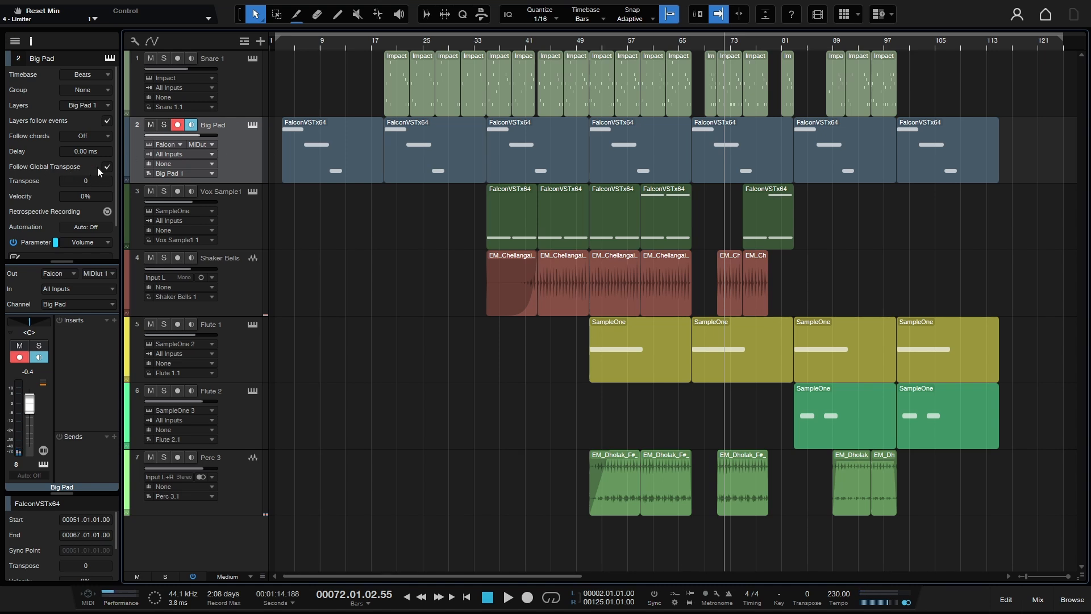
pyautogui.click(209, 58)
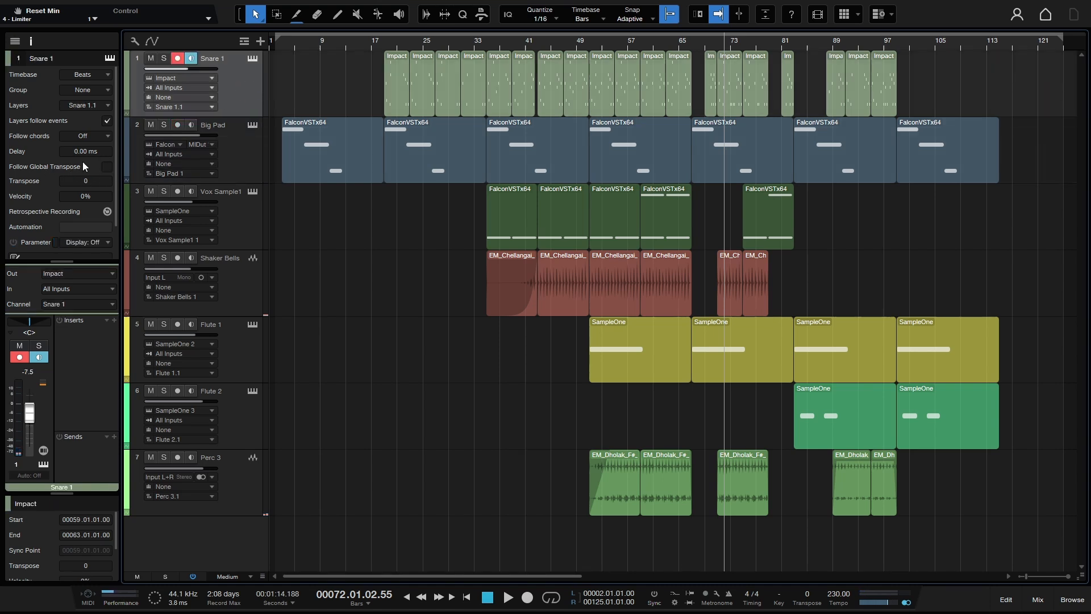
pyautogui.click(219, 191)
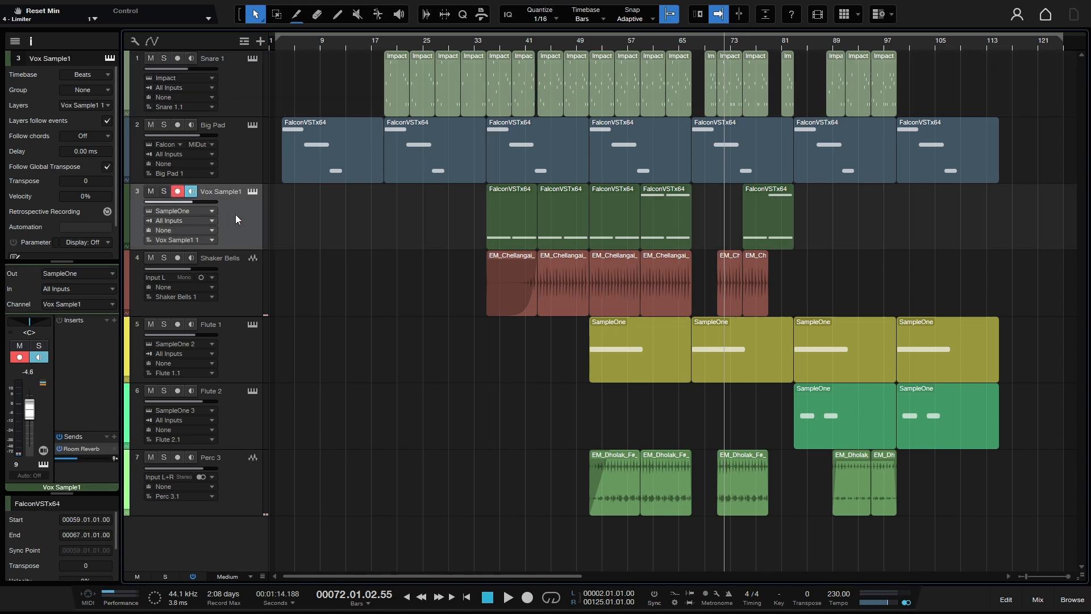
pyautogui.click(220, 257)
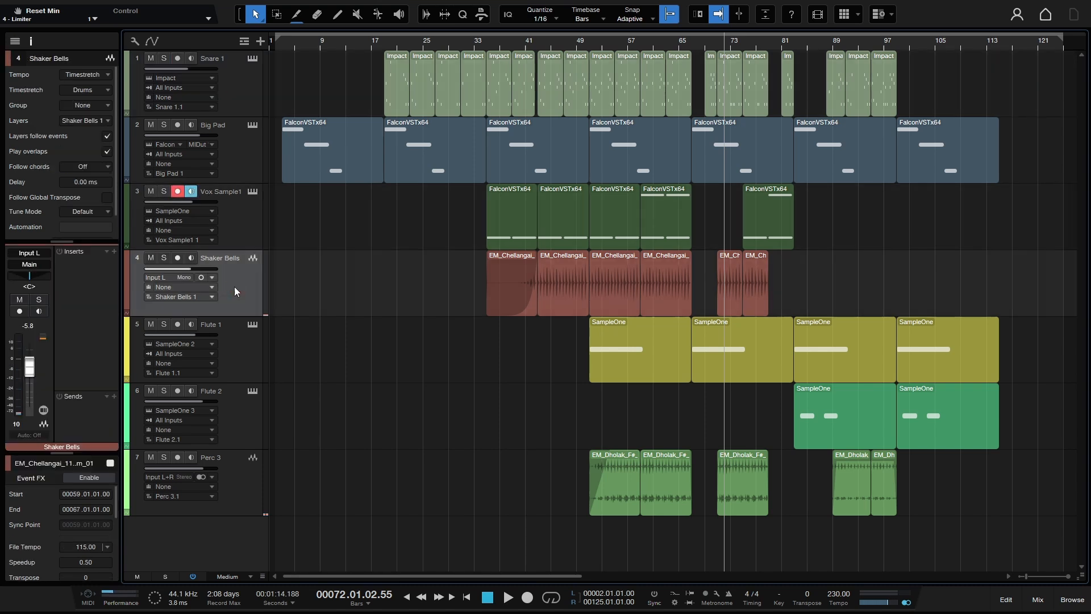
pyautogui.click(211, 325)
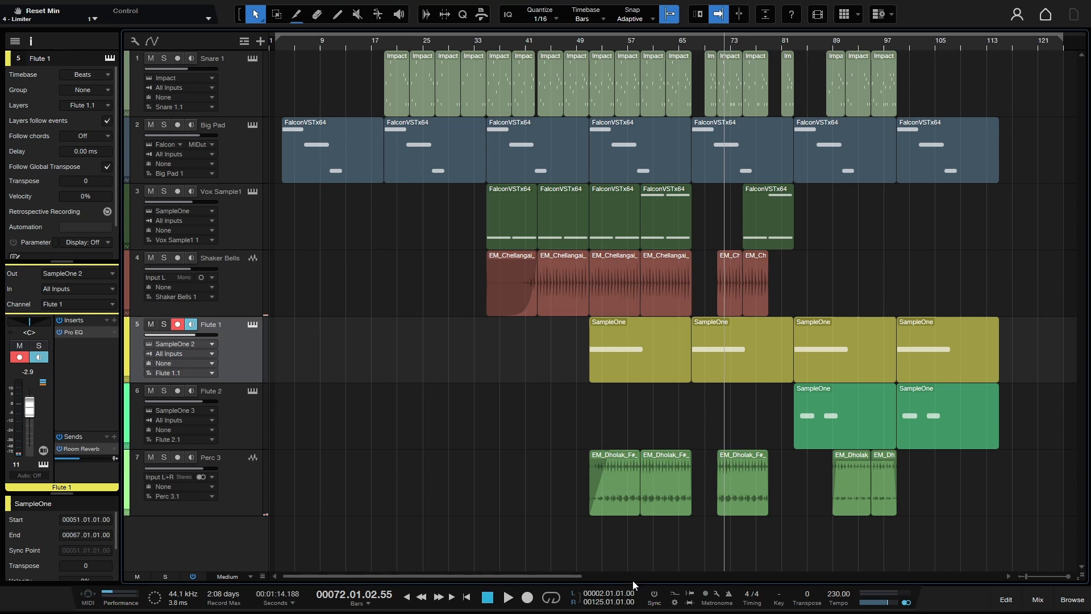
pyautogui.moveTo(810, 597)
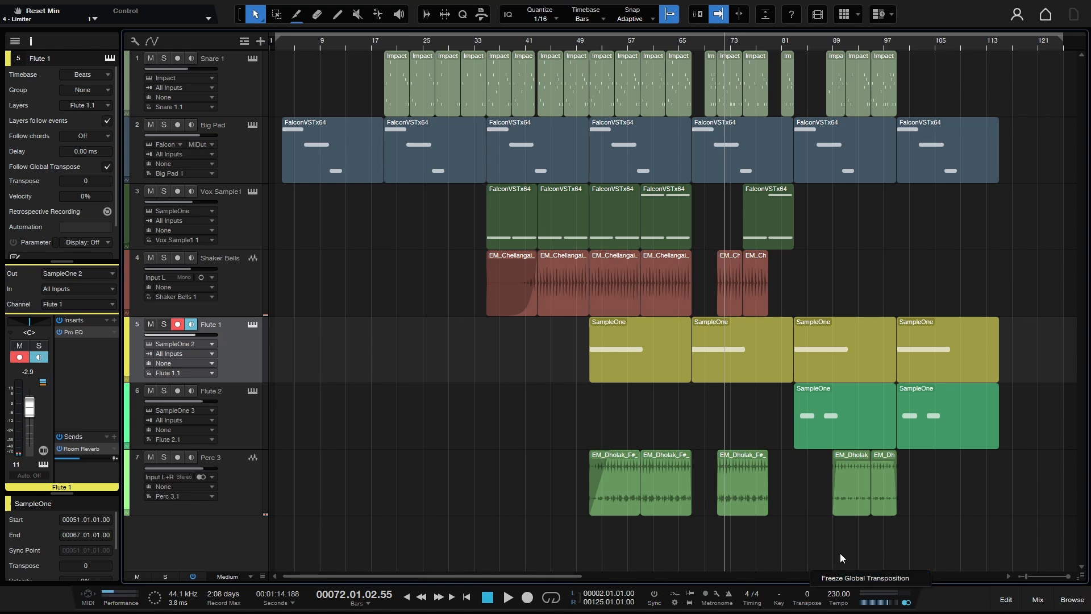
pyautogui.moveTo(815, 601)
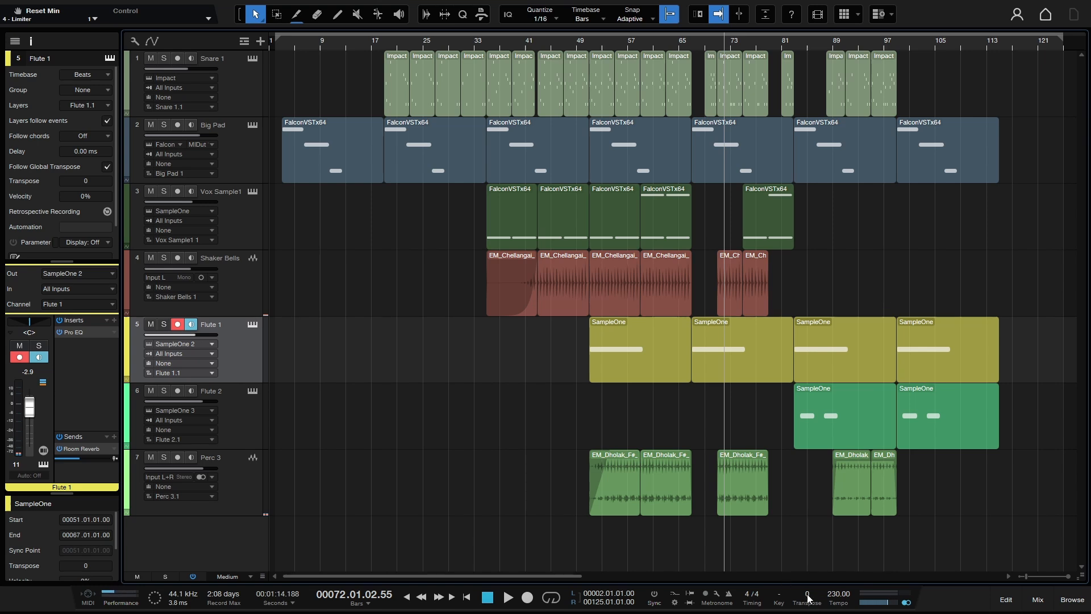
pyautogui.moveTo(807, 596)
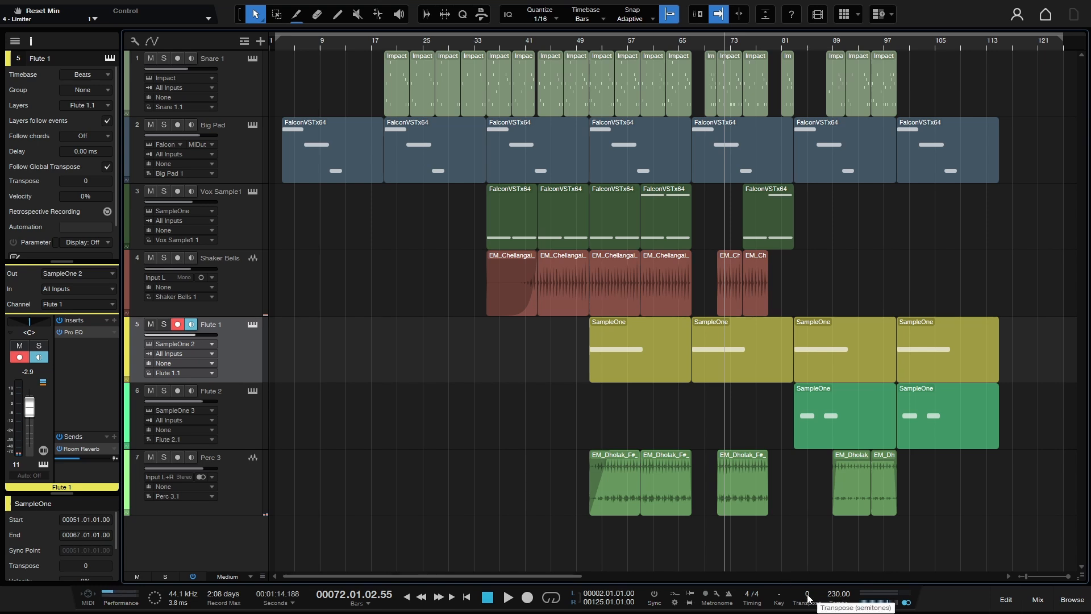
pyautogui.moveTo(368, 244)
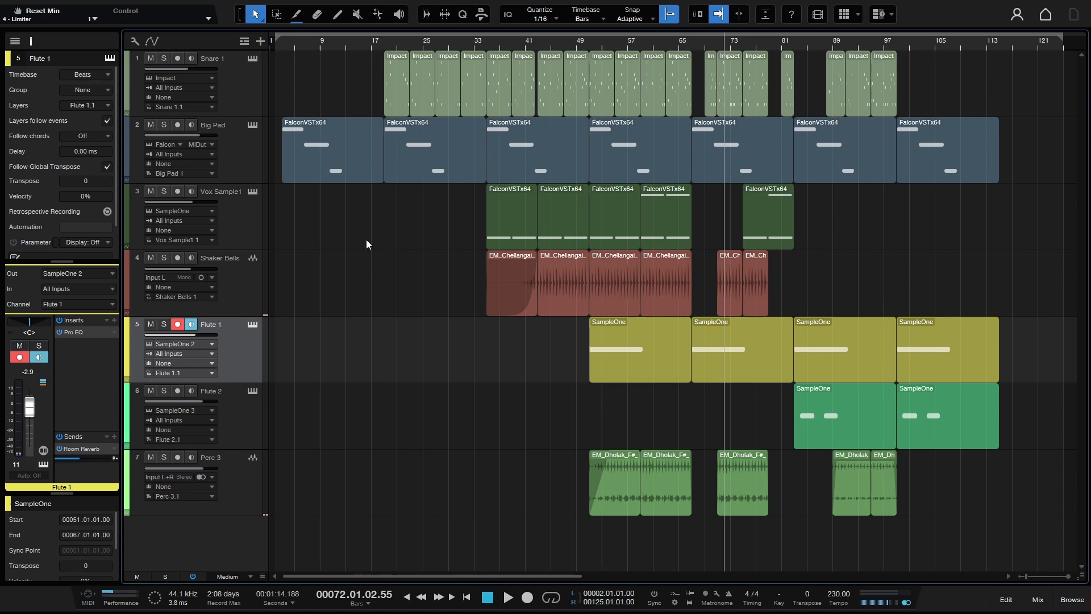
pyautogui.moveTo(249, 166)
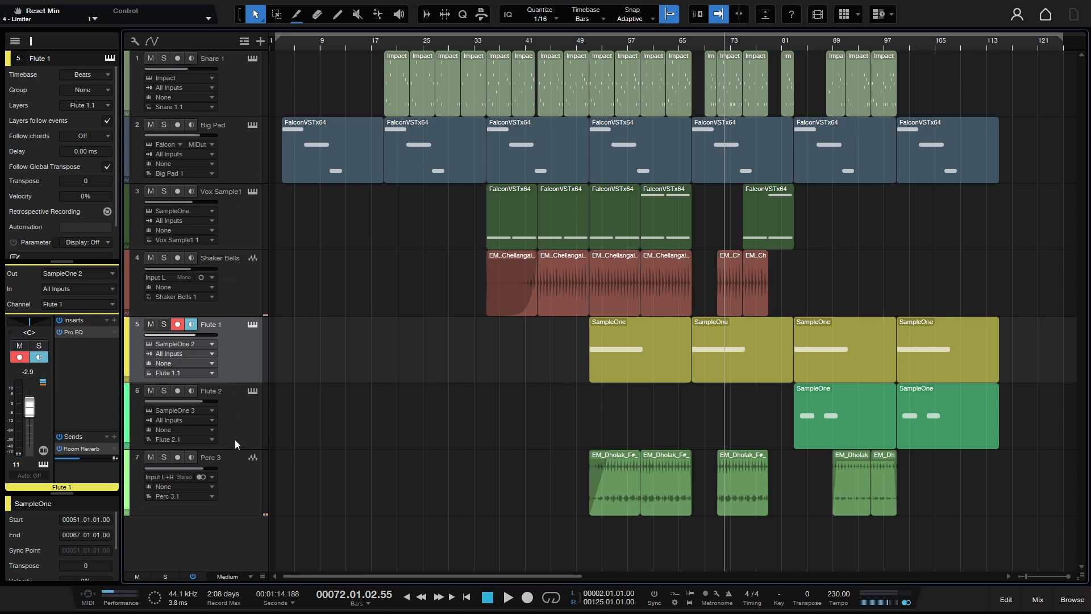
pyautogui.moveTo(341, 407)
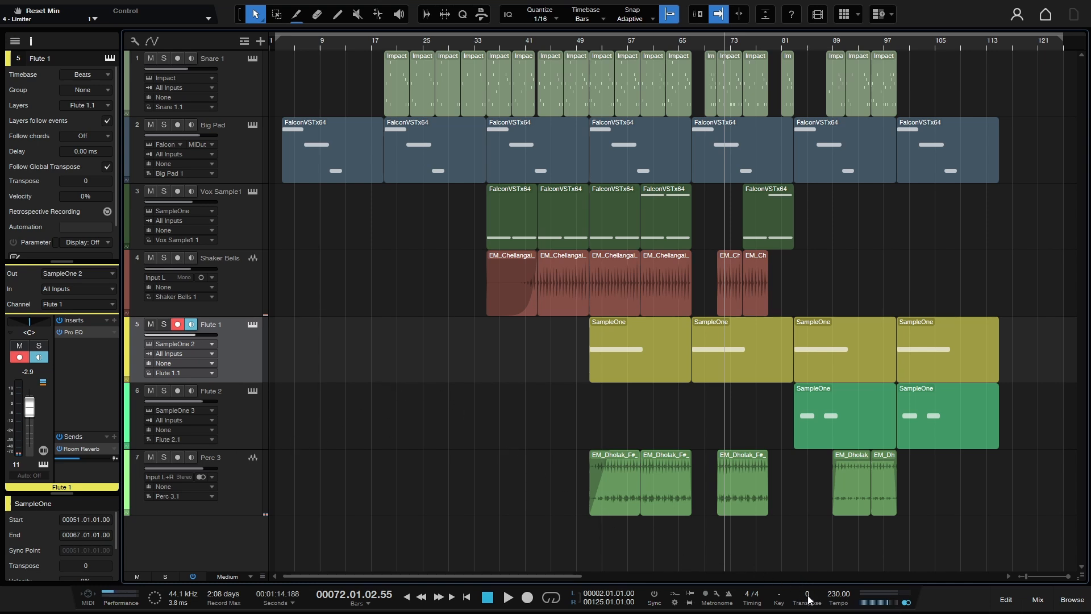
pyautogui.moveTo(807, 598)
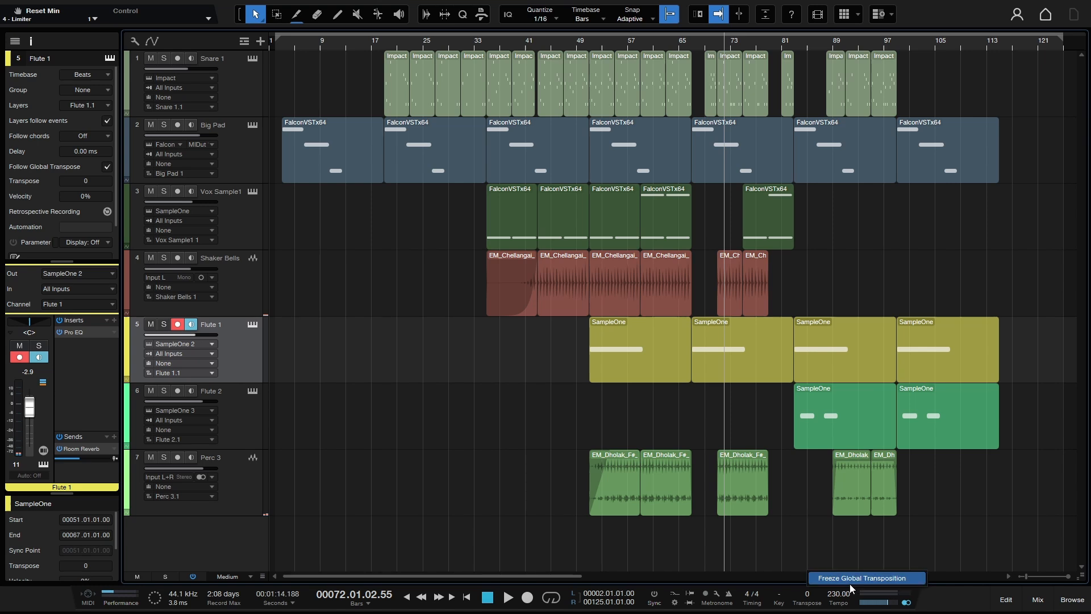
pyautogui.moveTo(785, 588)
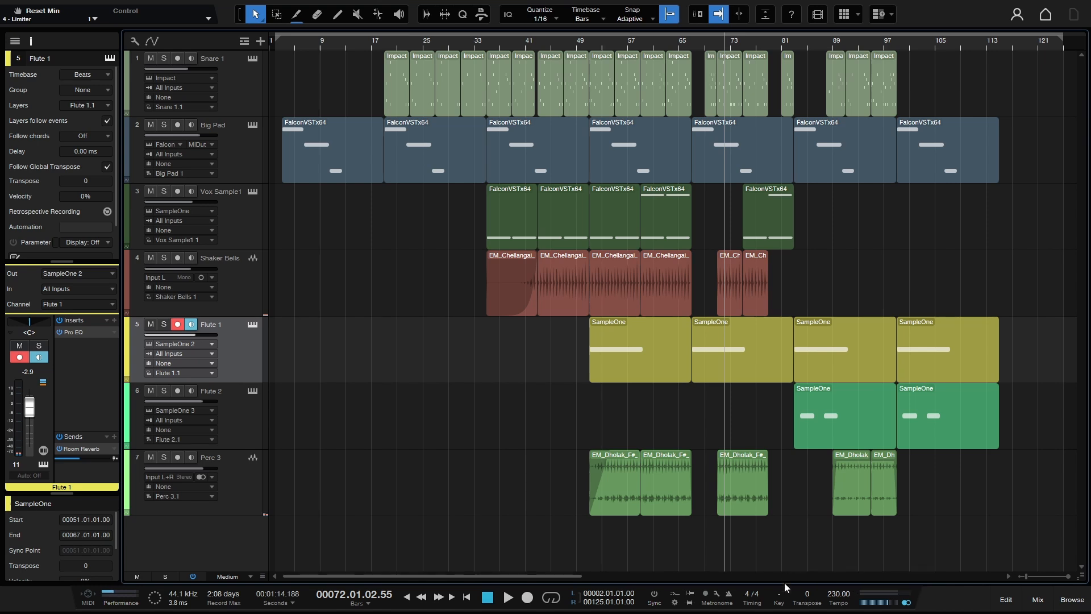
pyautogui.moveTo(811, 600)
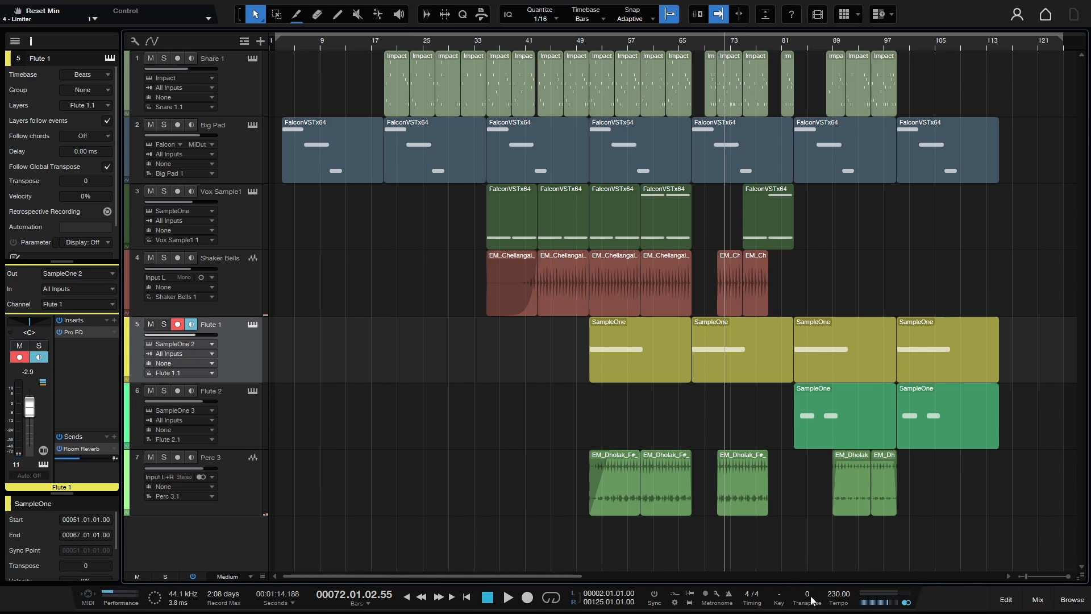
pyautogui.moveTo(466, 196)
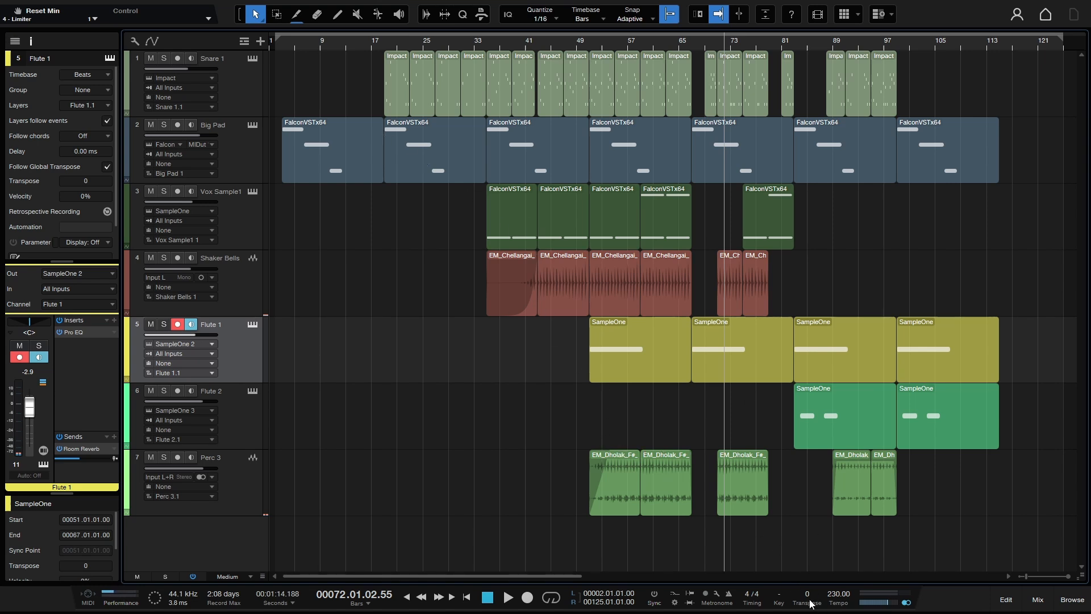
pyautogui.moveTo(789, 509)
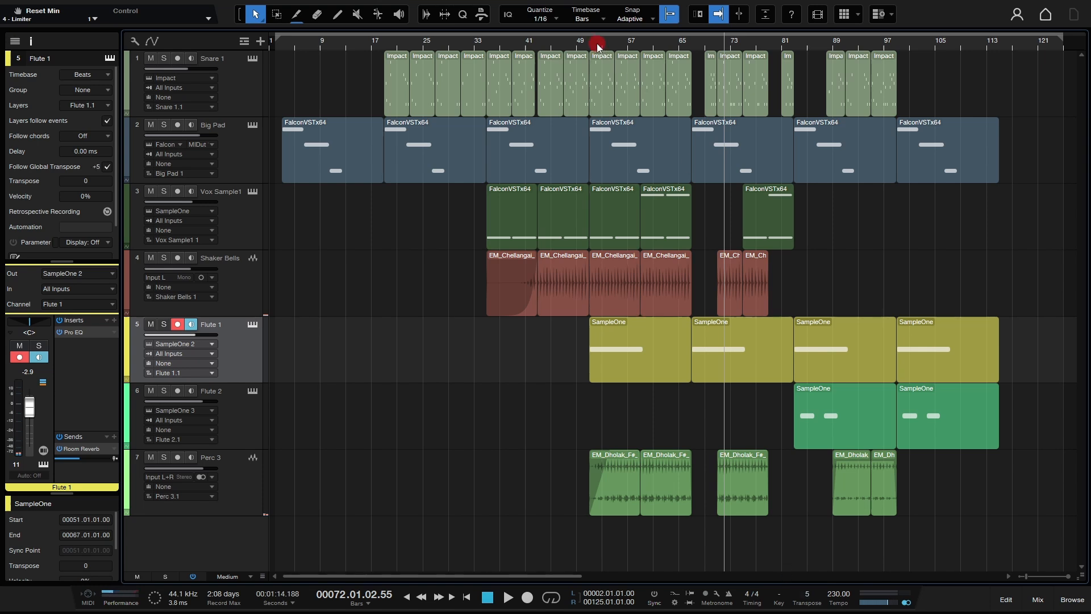
# Play the song transposed up 5 semitones from around bar 51
pyautogui.click(508, 597)
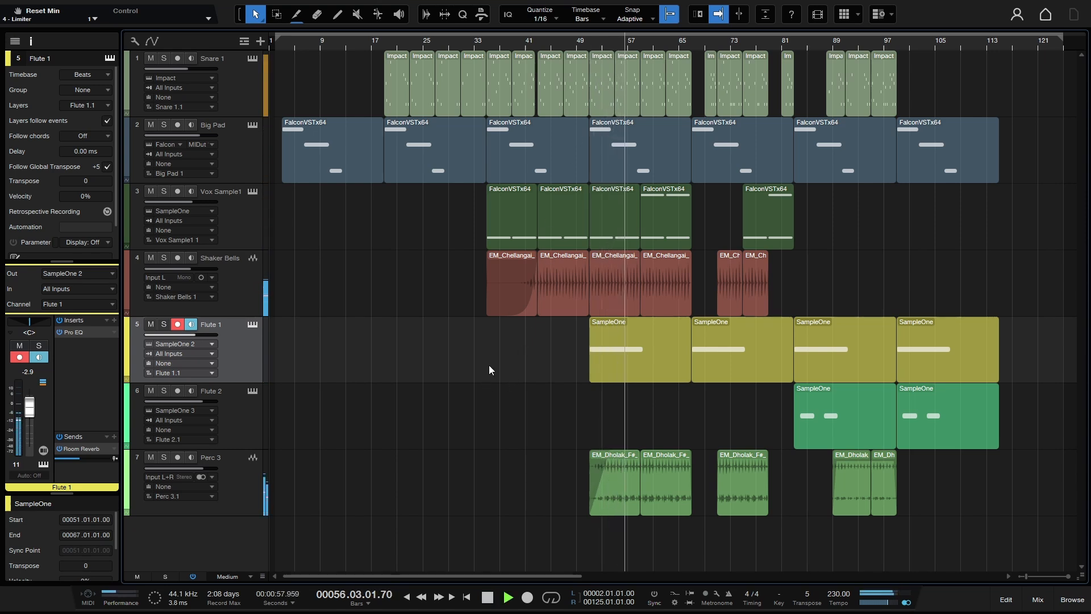
pyautogui.click(509, 597)
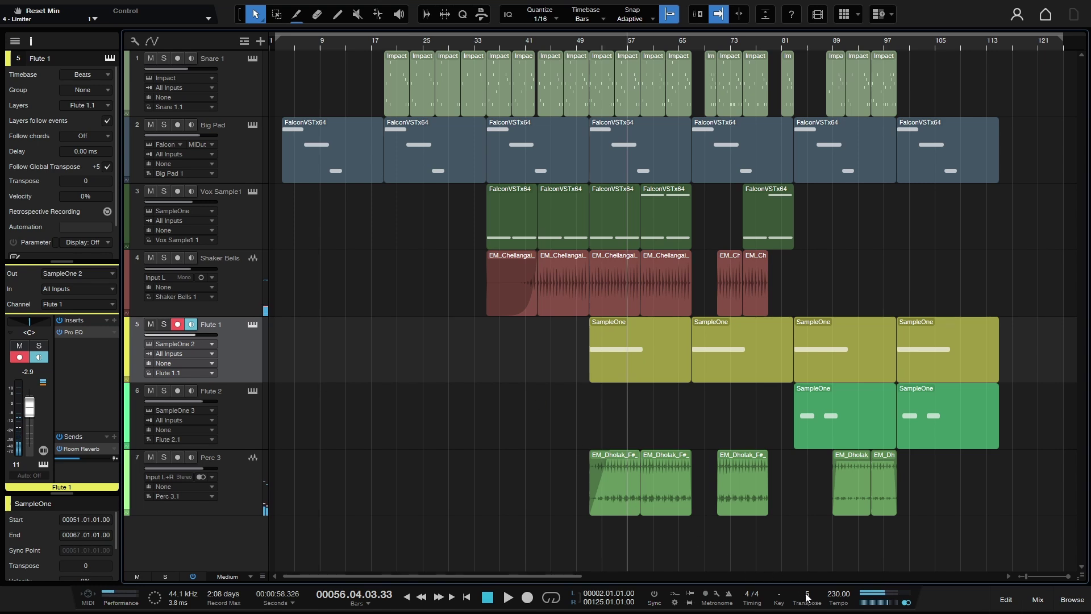
pyautogui.moveTo(806, 596)
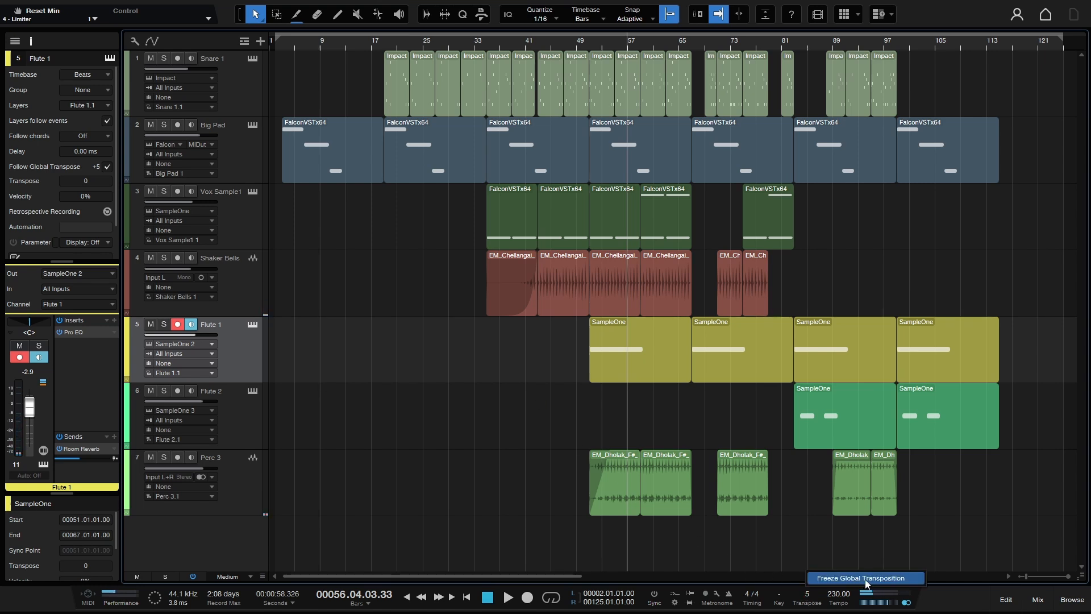
# Freeze the +5 global transposition into the tracks and audition the playback
pyautogui.click(862, 577)
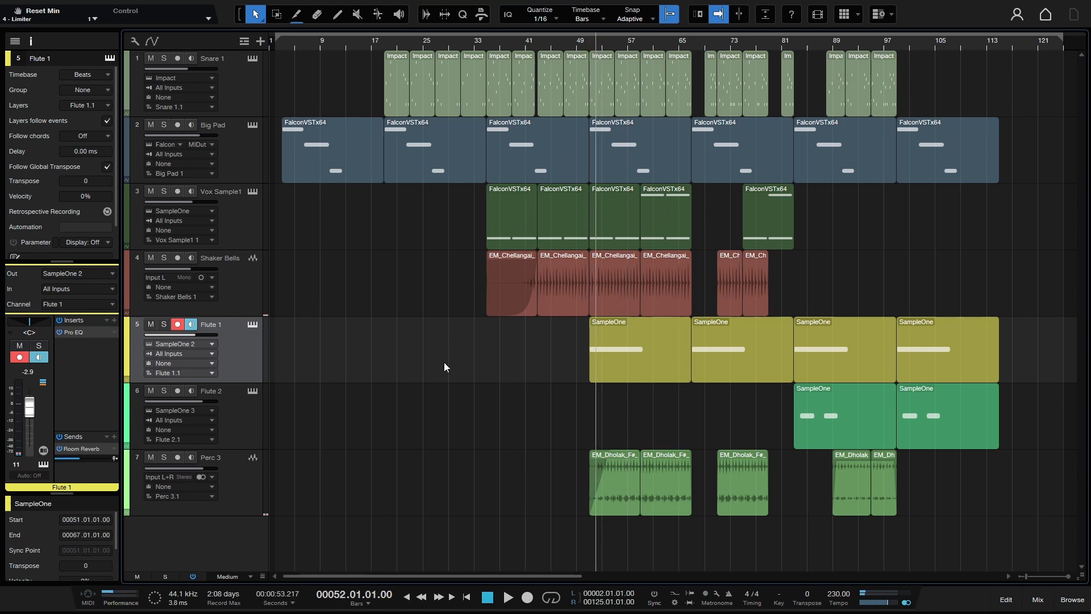
pyautogui.click(509, 598)
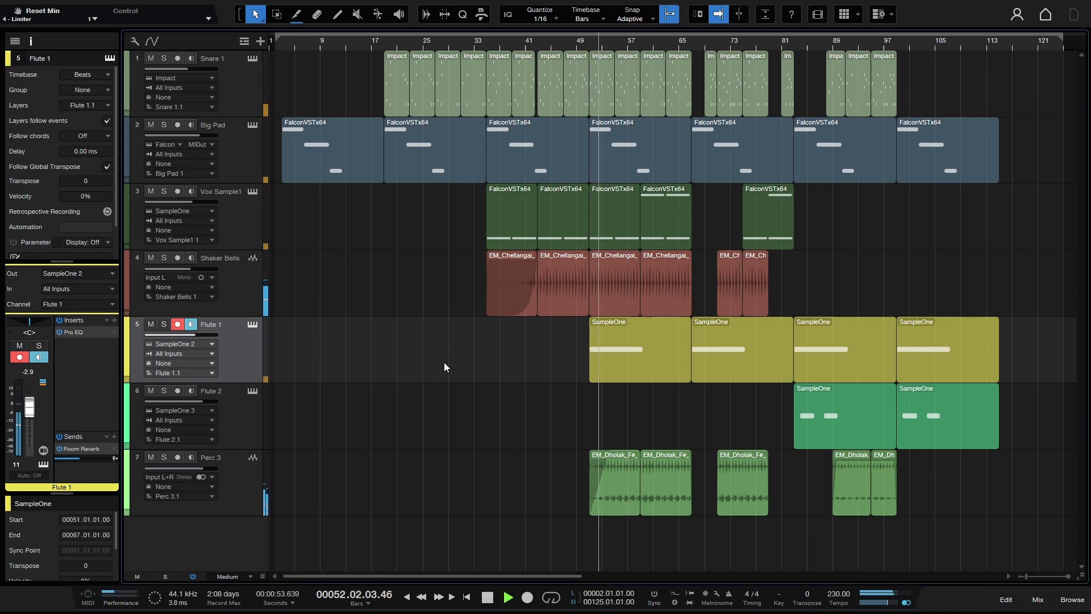
pyautogui.click(509, 596)
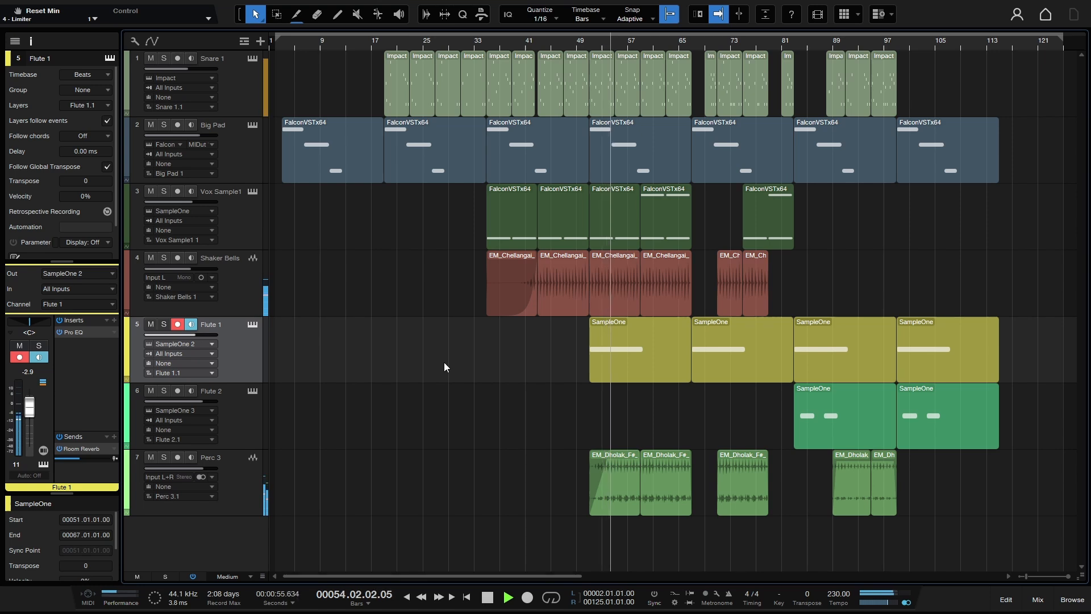
pyautogui.click(509, 597)
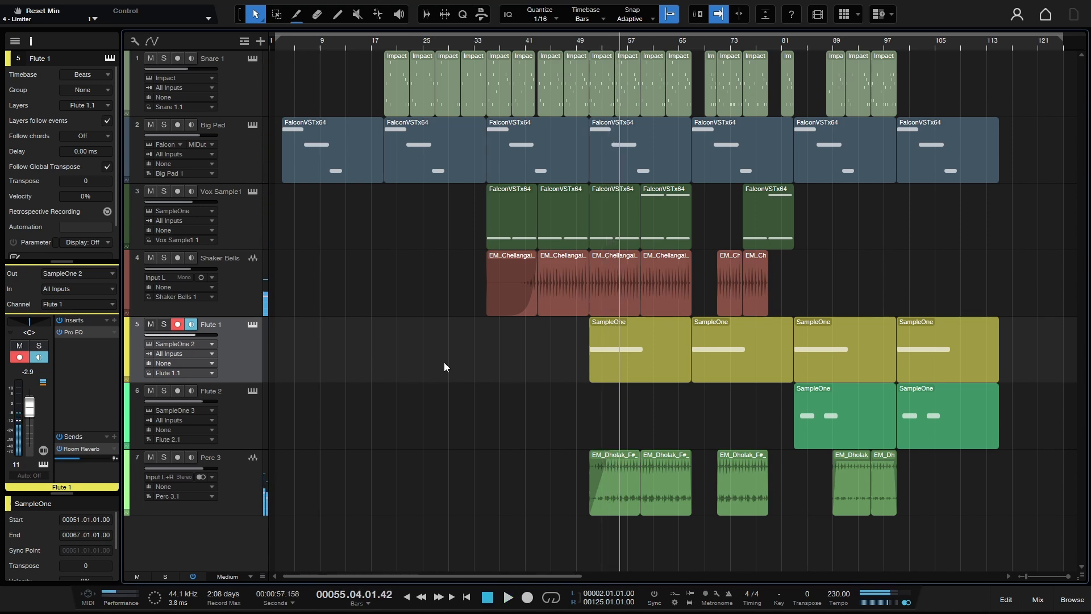
pyautogui.moveTo(759, 603)
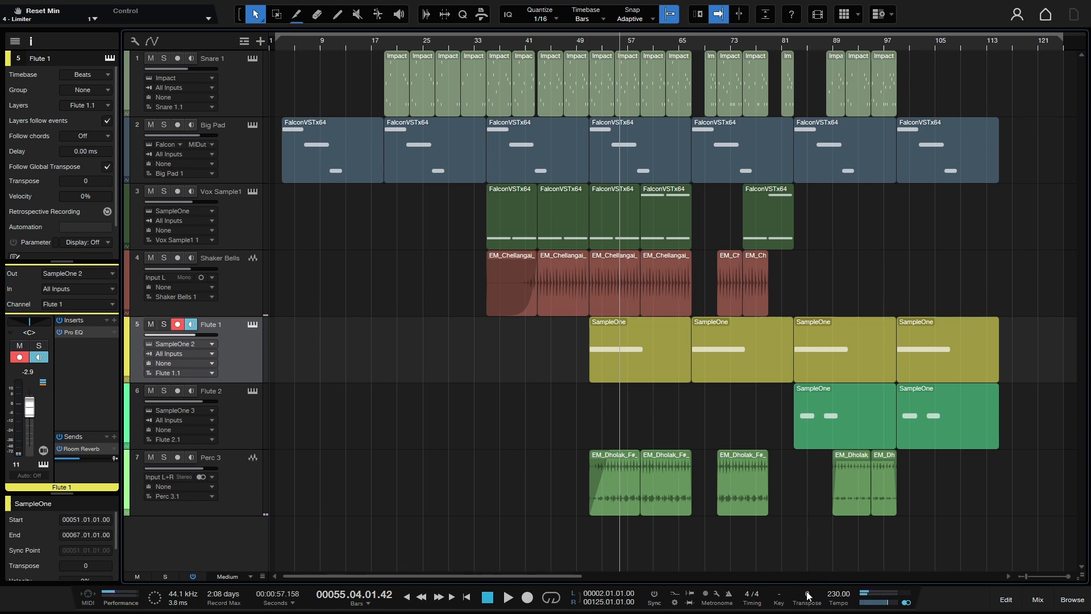
pyautogui.moveTo(806, 593)
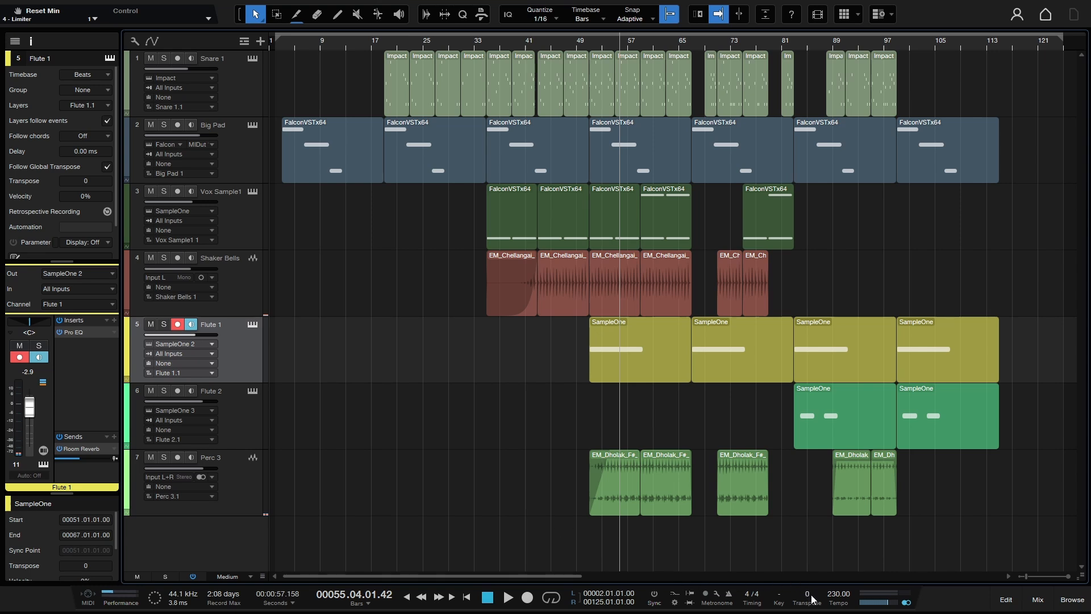
pyautogui.moveTo(810, 590)
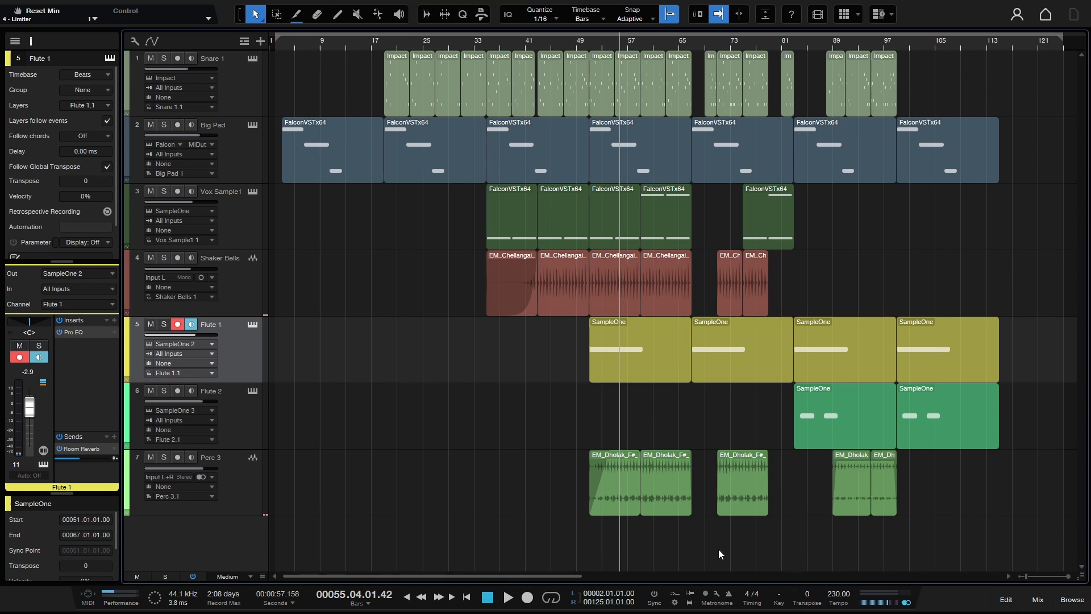
pyautogui.moveTo(807, 609)
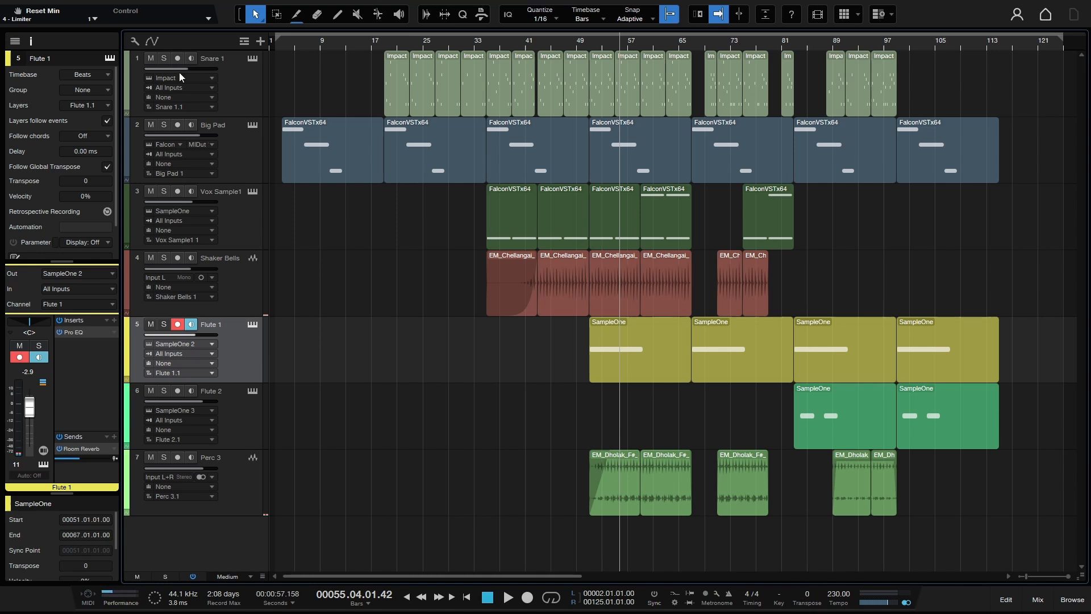
pyautogui.moveTo(250, 96)
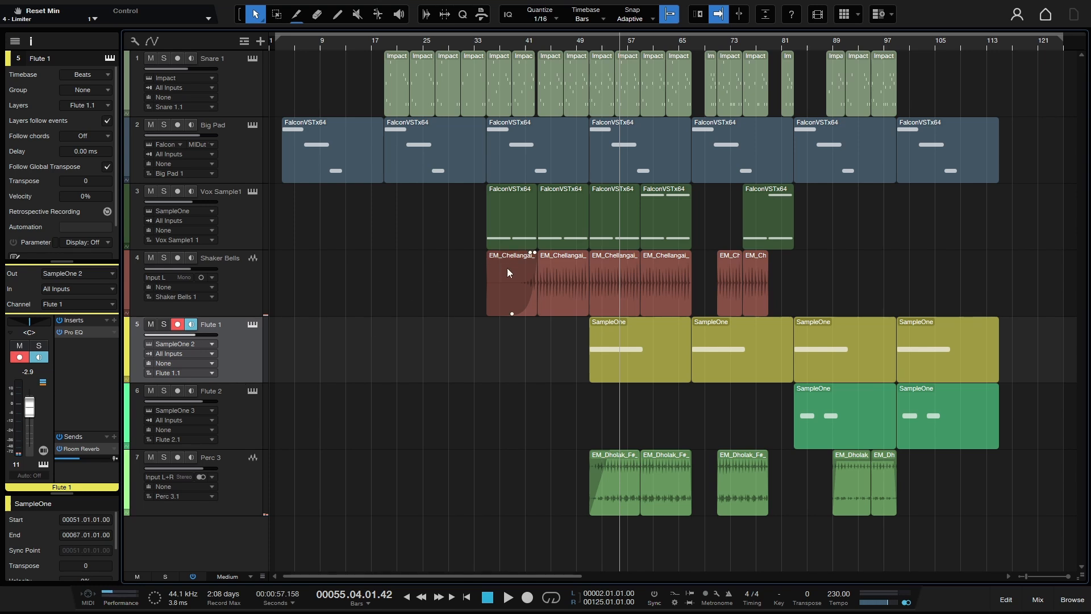
pyautogui.click(562, 283)
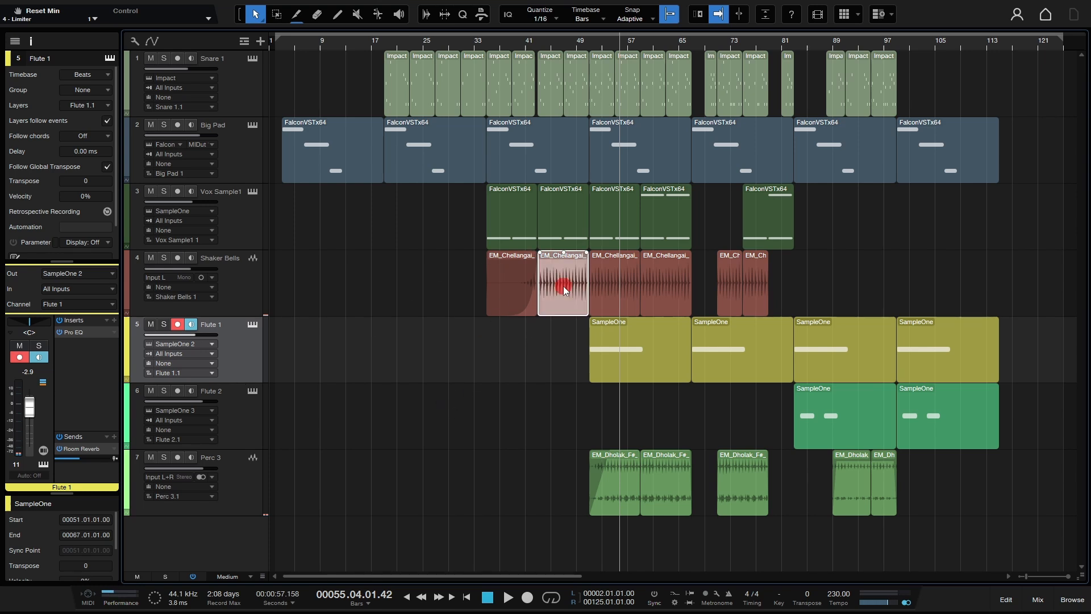
pyautogui.rightClick(562, 286)
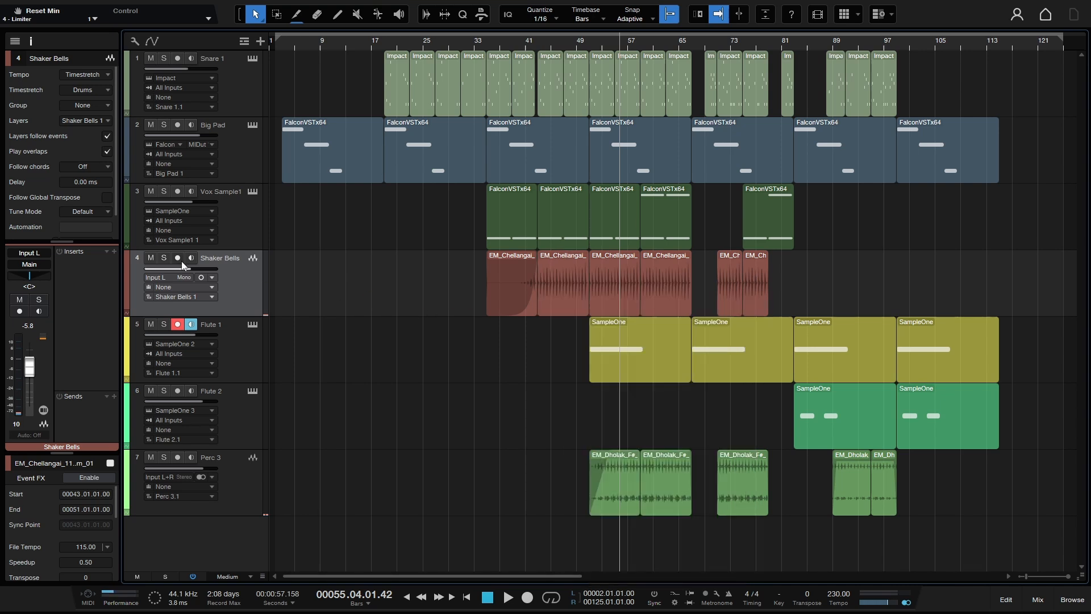
pyautogui.rightClick(536, 146)
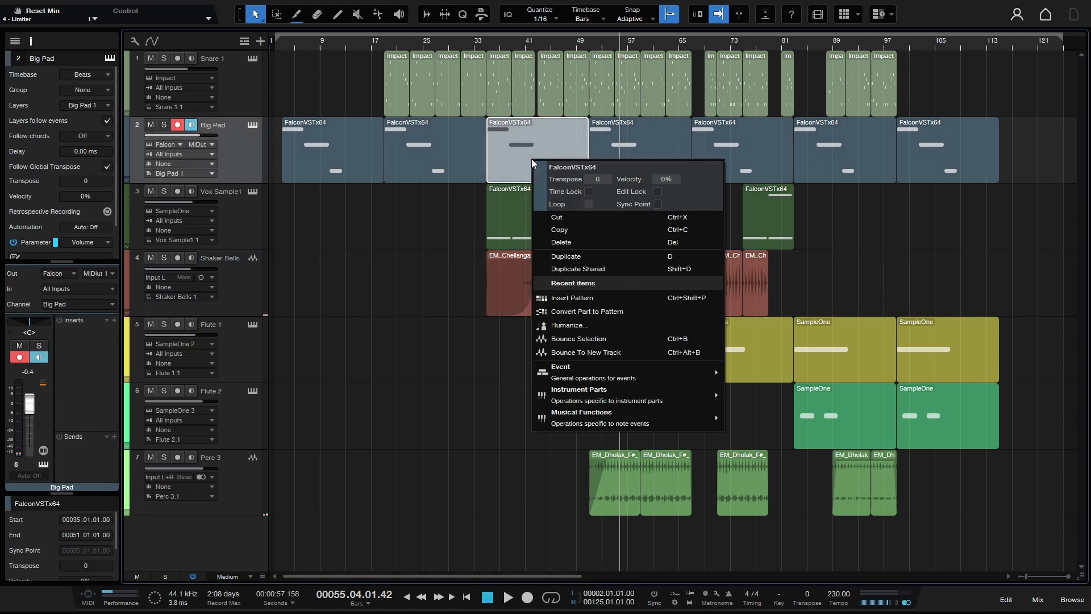
pyautogui.moveTo(518, 210)
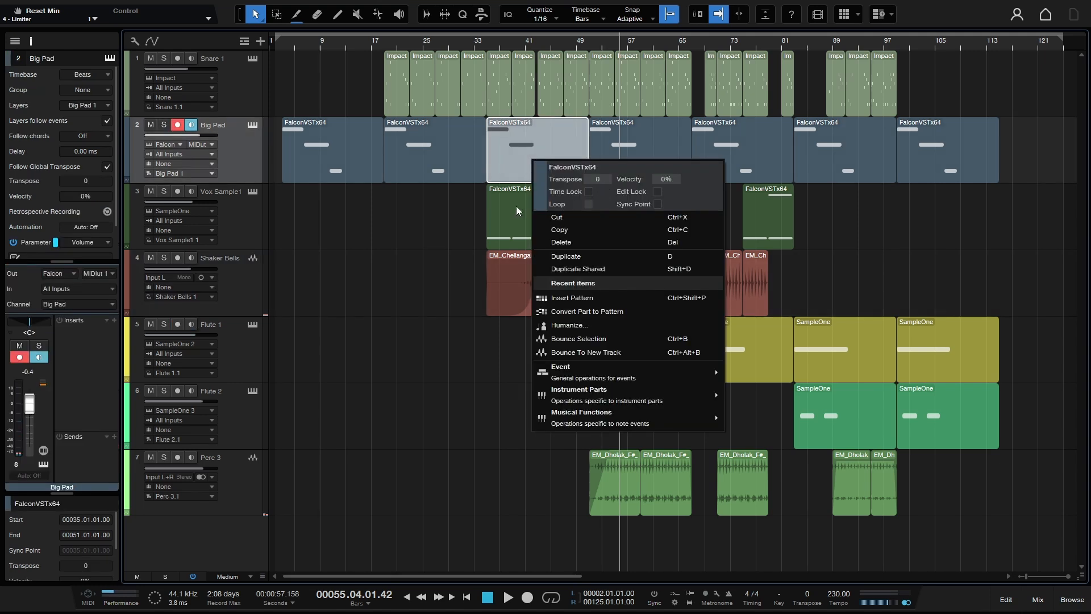
pyautogui.click(465, 534)
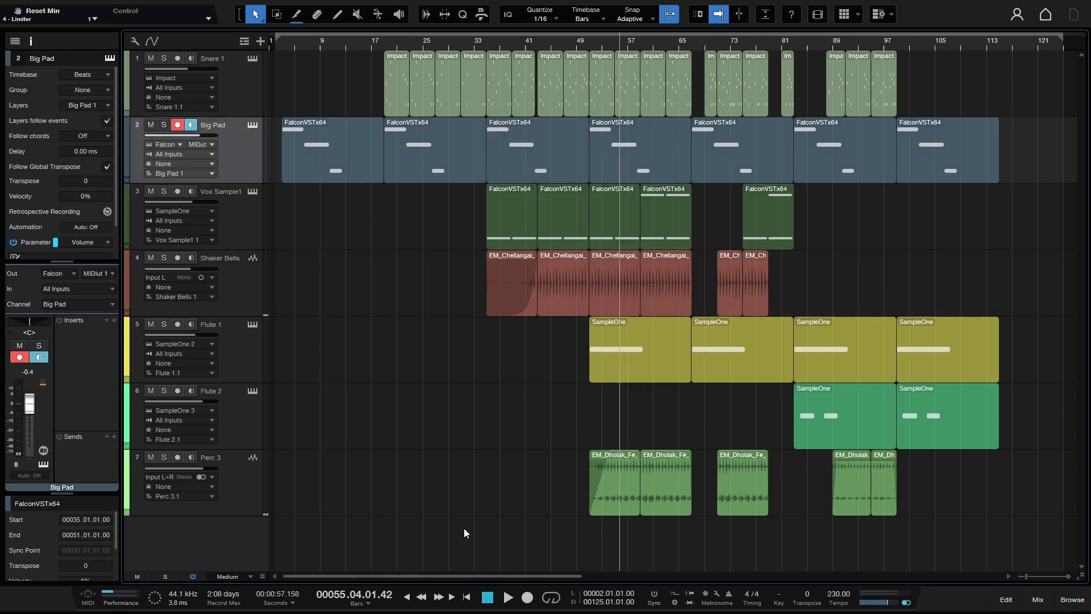
pyautogui.moveTo(814, 588)
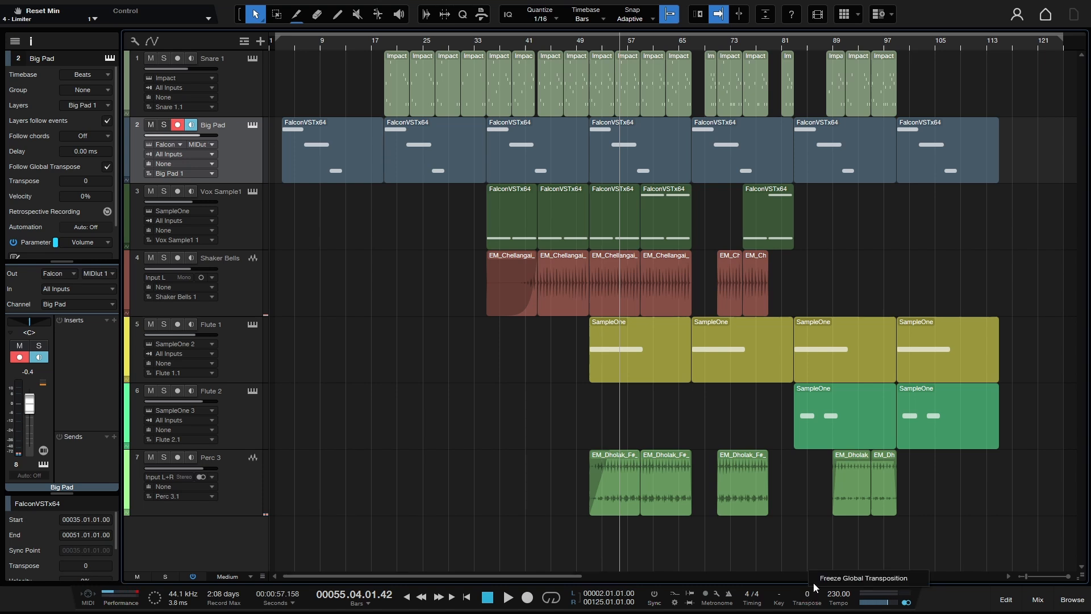
pyautogui.moveTo(678, 542)
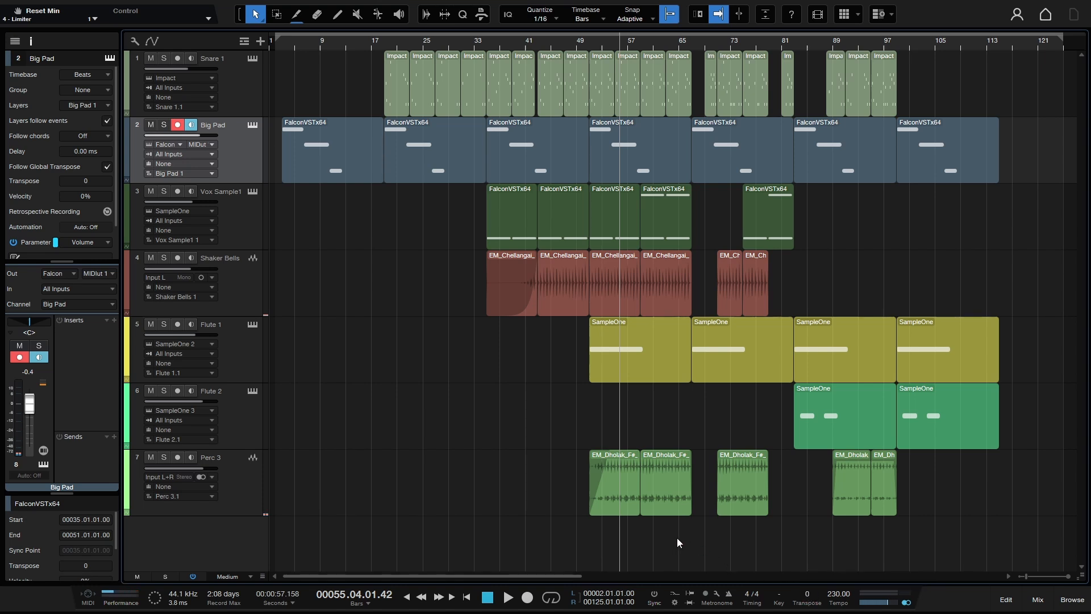
pyautogui.moveTo(805, 592)
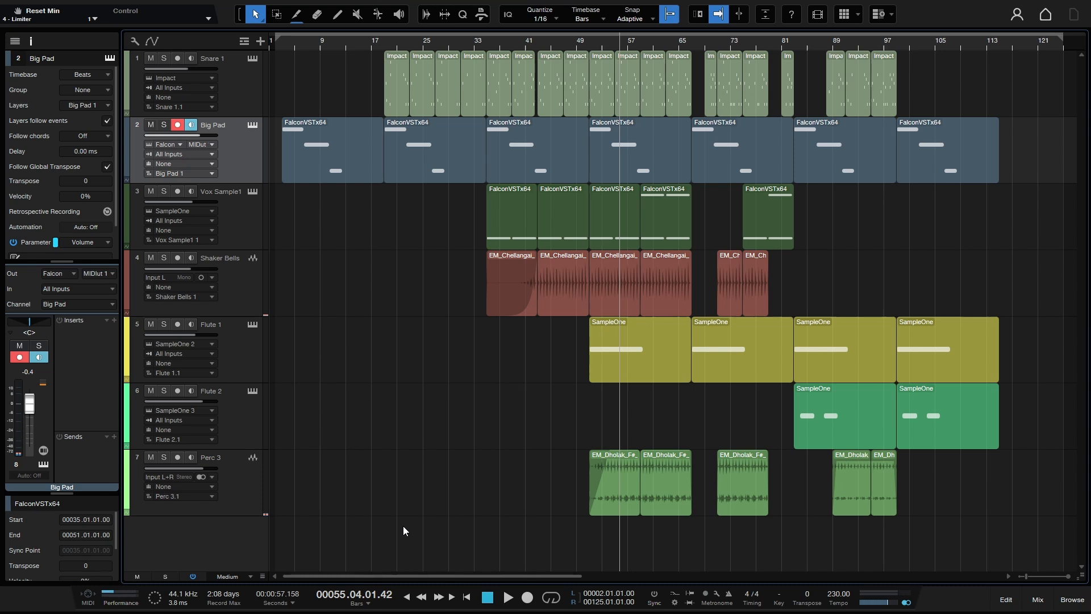
pyautogui.moveTo(342, 469)
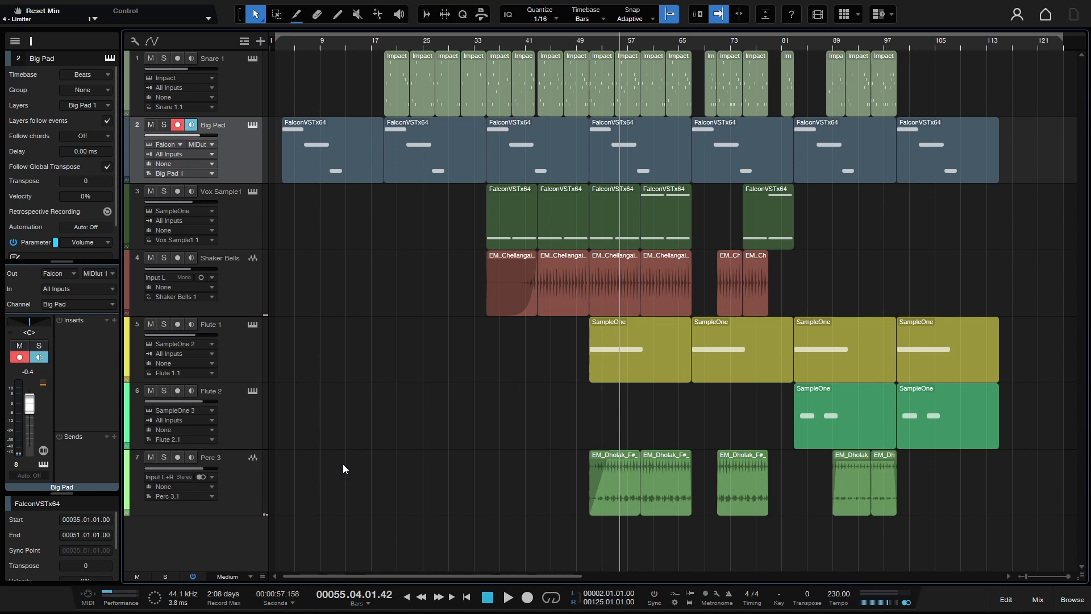